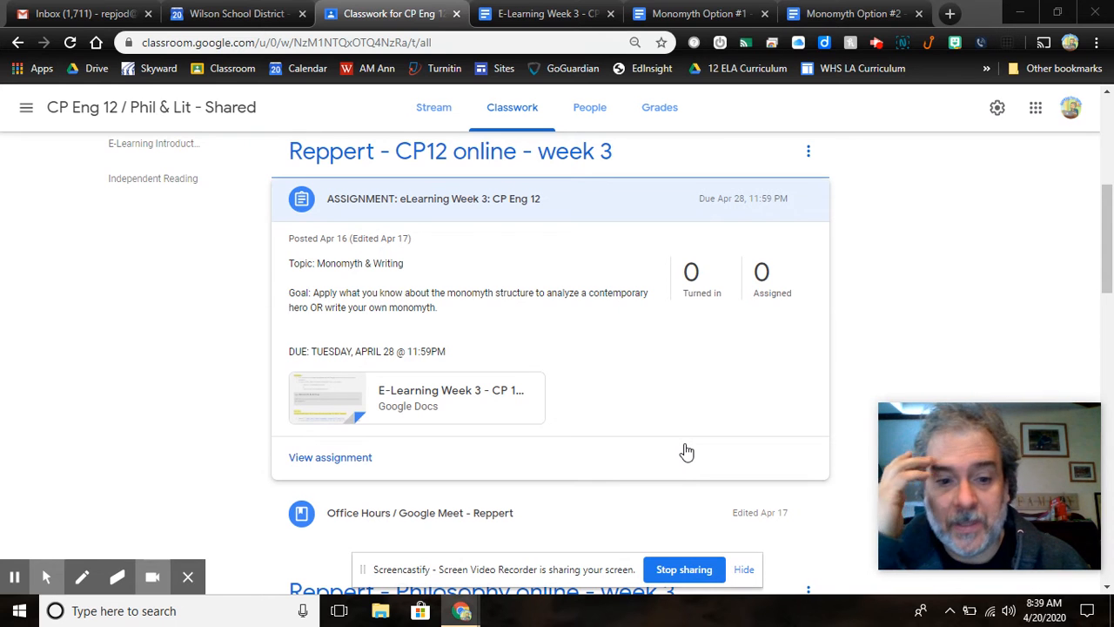
# - Scroll the week 3 topic on Classwork to the expanded office hours post with meeting times
pyautogui.scroll(-3)
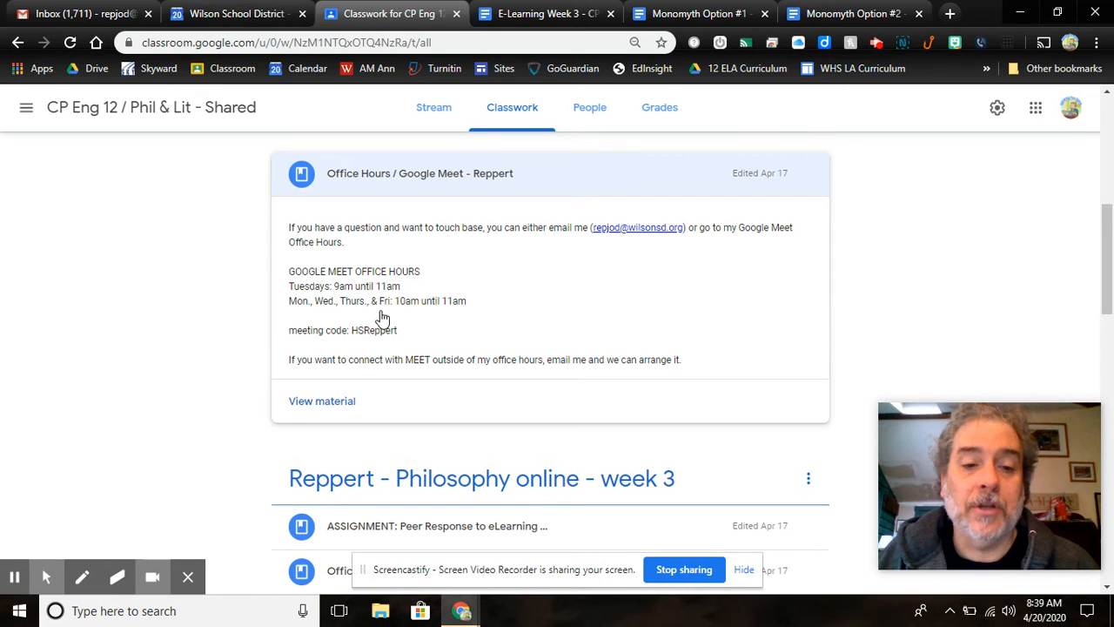
pyautogui.moveTo(407, 316)
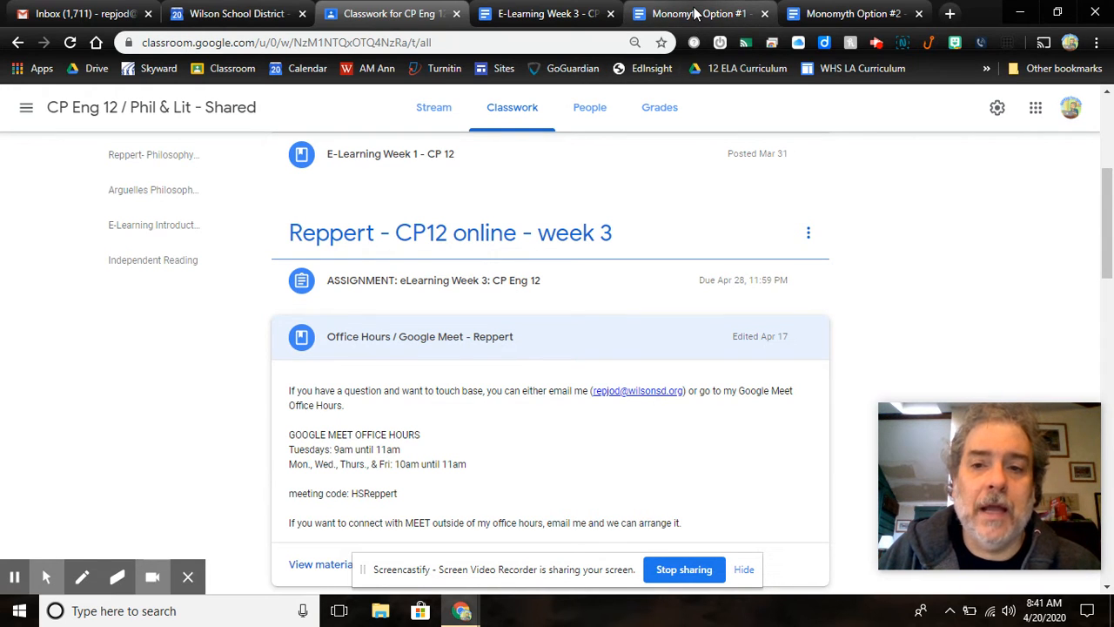
pyautogui.moveTo(544, 13)
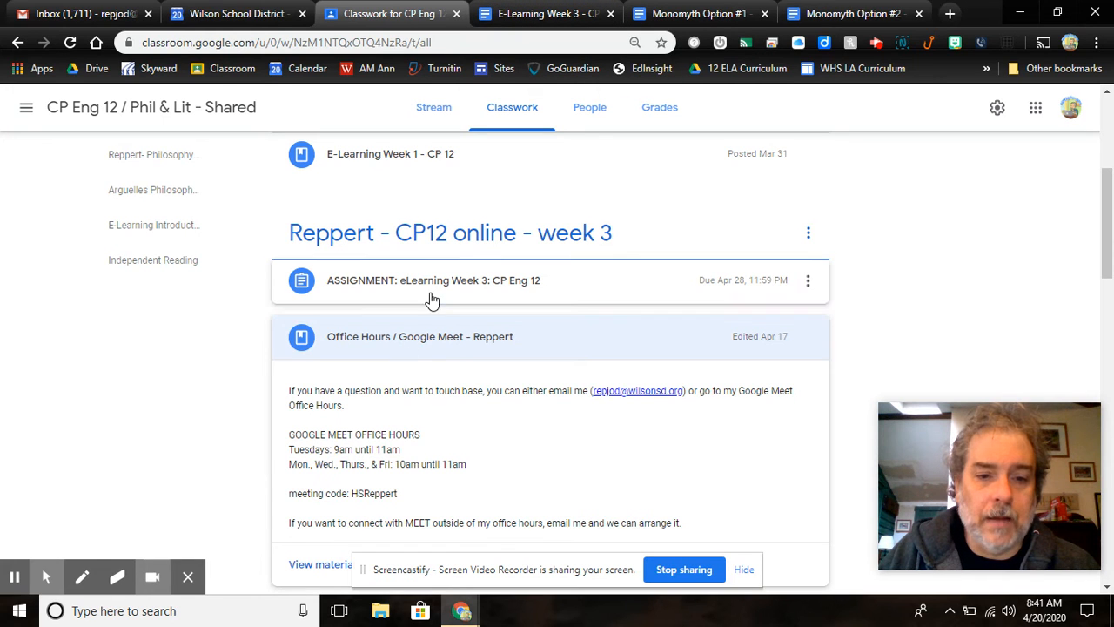
# - Open the E-Learning Week 3 packet and scroll past Directions and Part One to Part Two
pyautogui.click(433, 280)
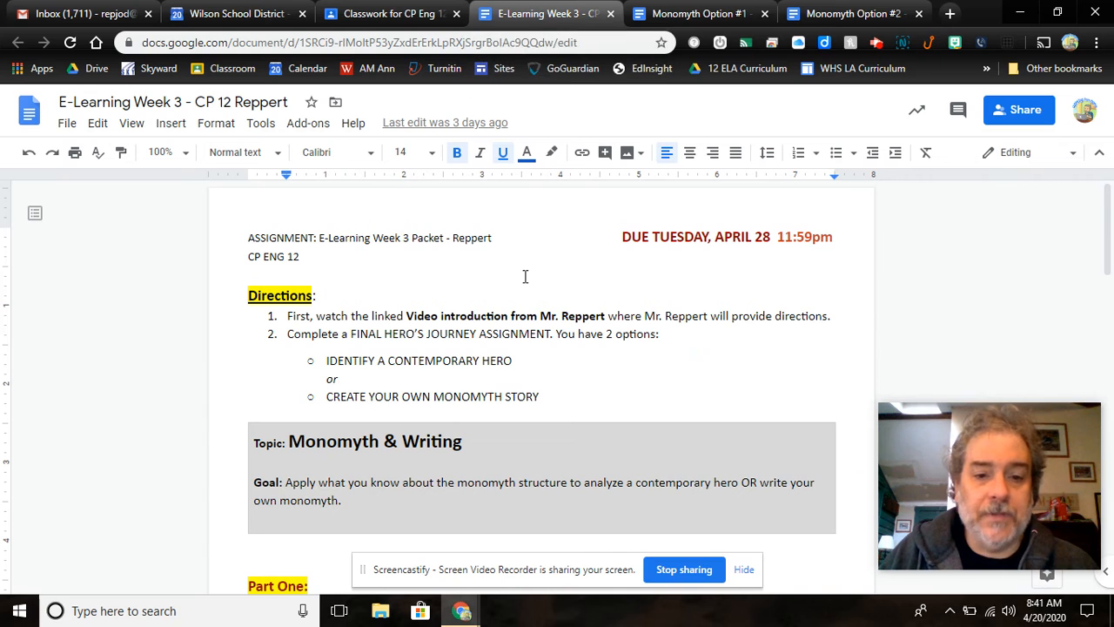
pyautogui.scroll(-3)
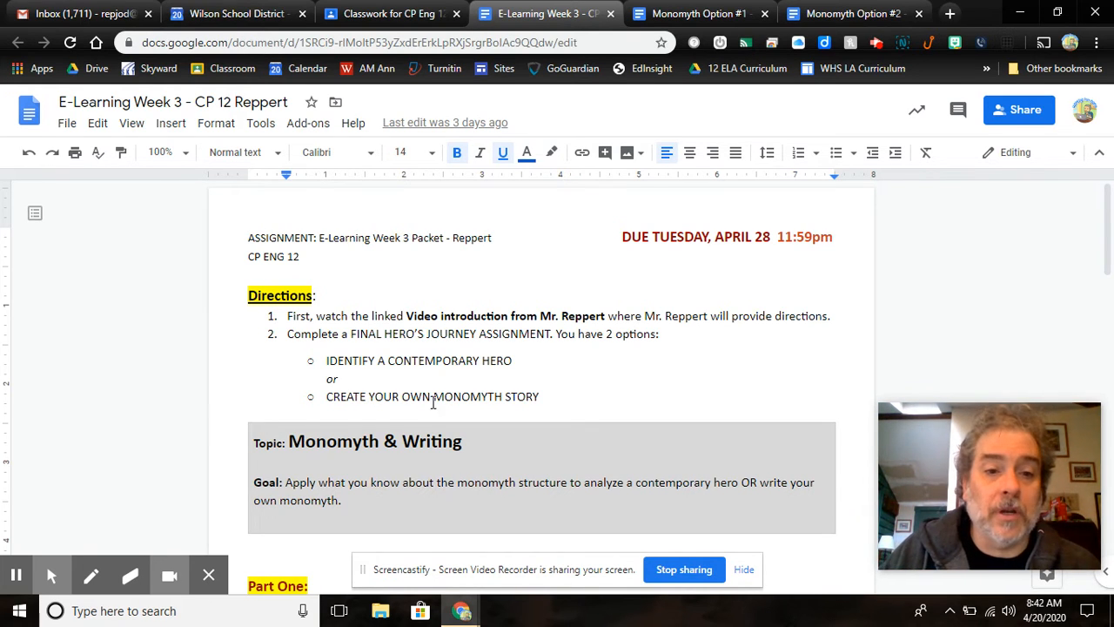
pyautogui.scroll(-3)
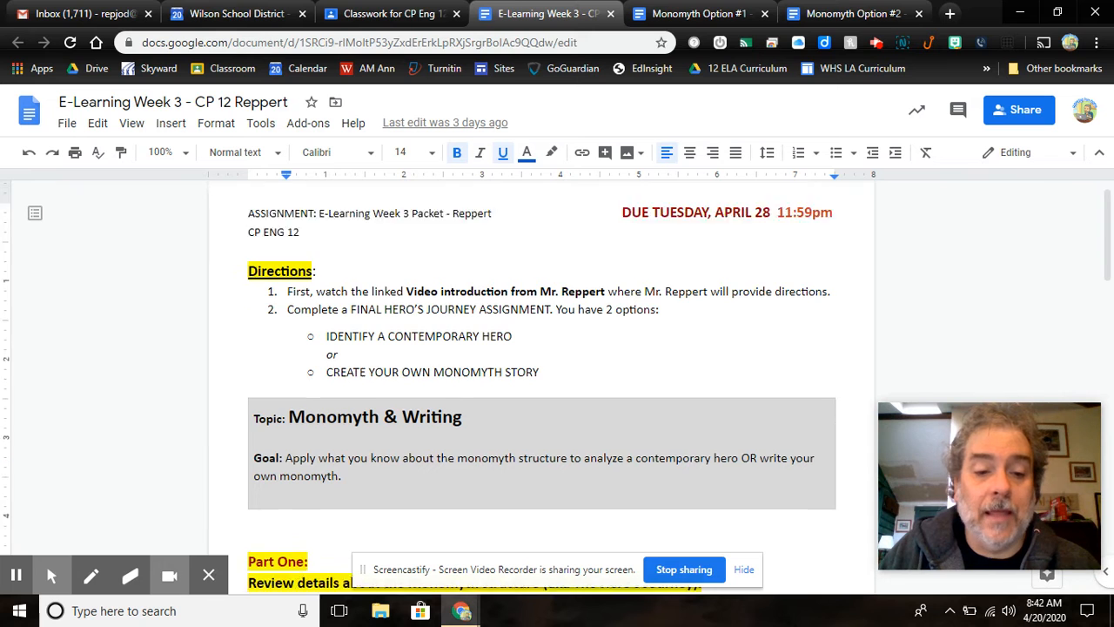
pyautogui.scroll(-3)
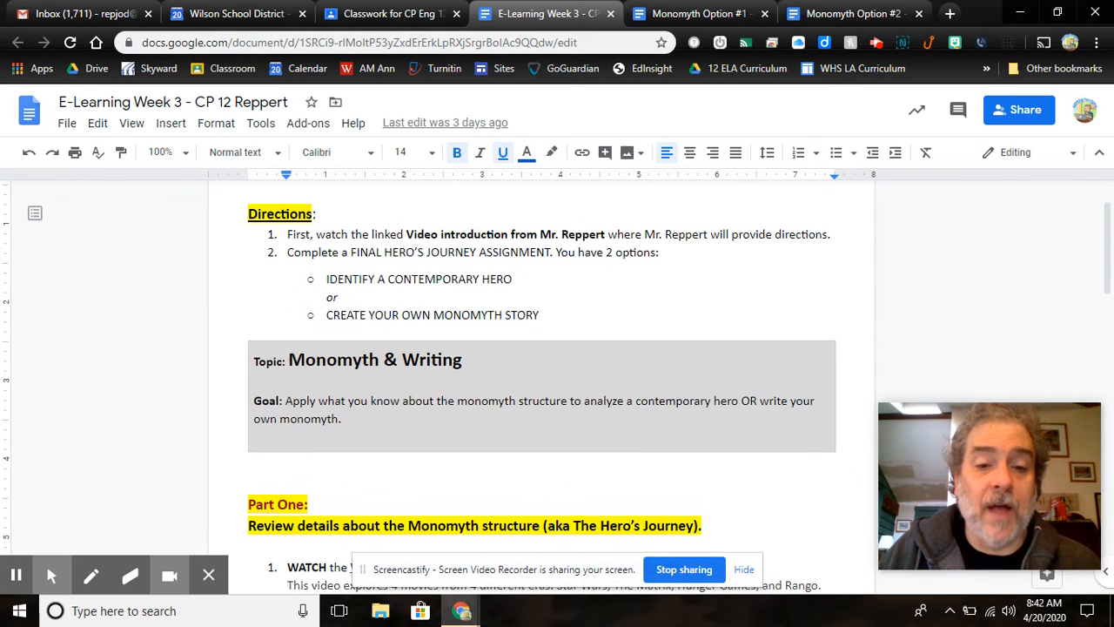
pyautogui.scroll(-3)
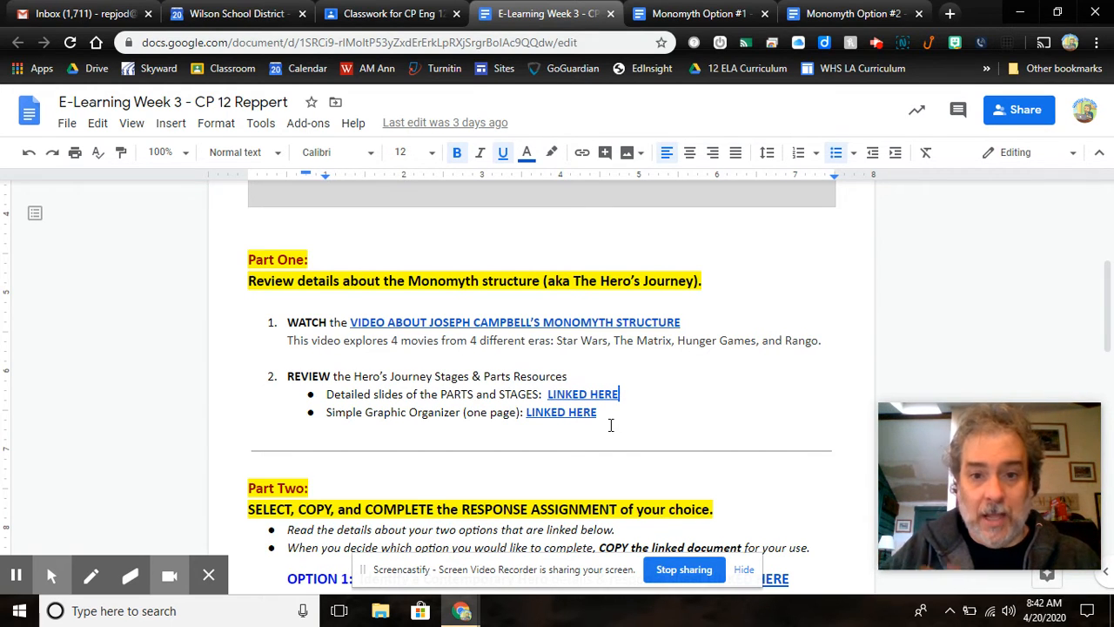
pyautogui.scroll(-3)
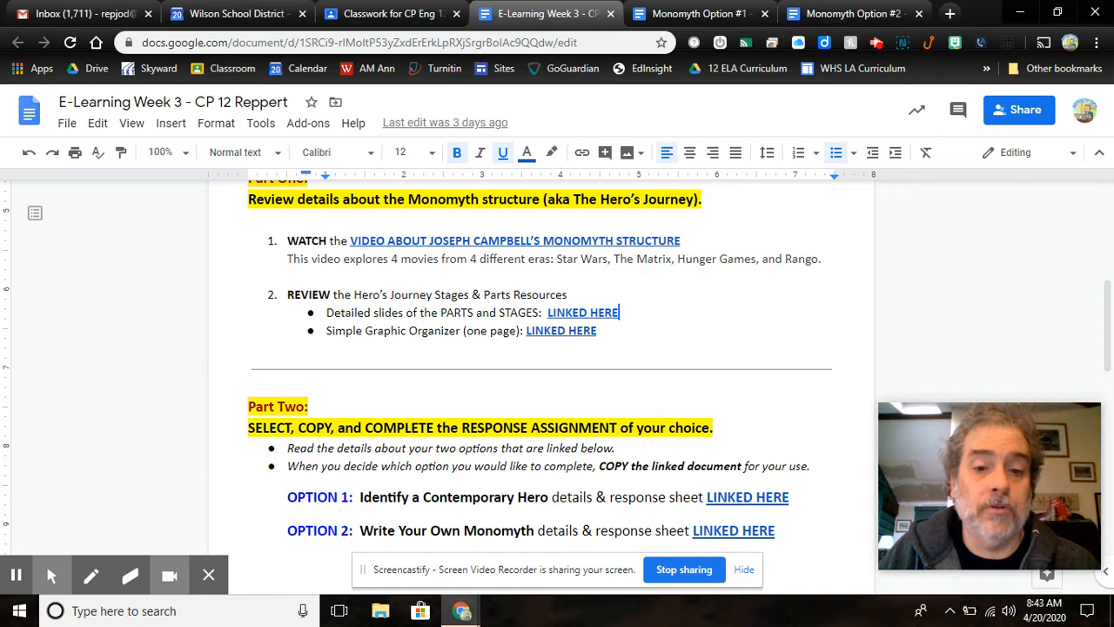
pyautogui.scroll(-3)
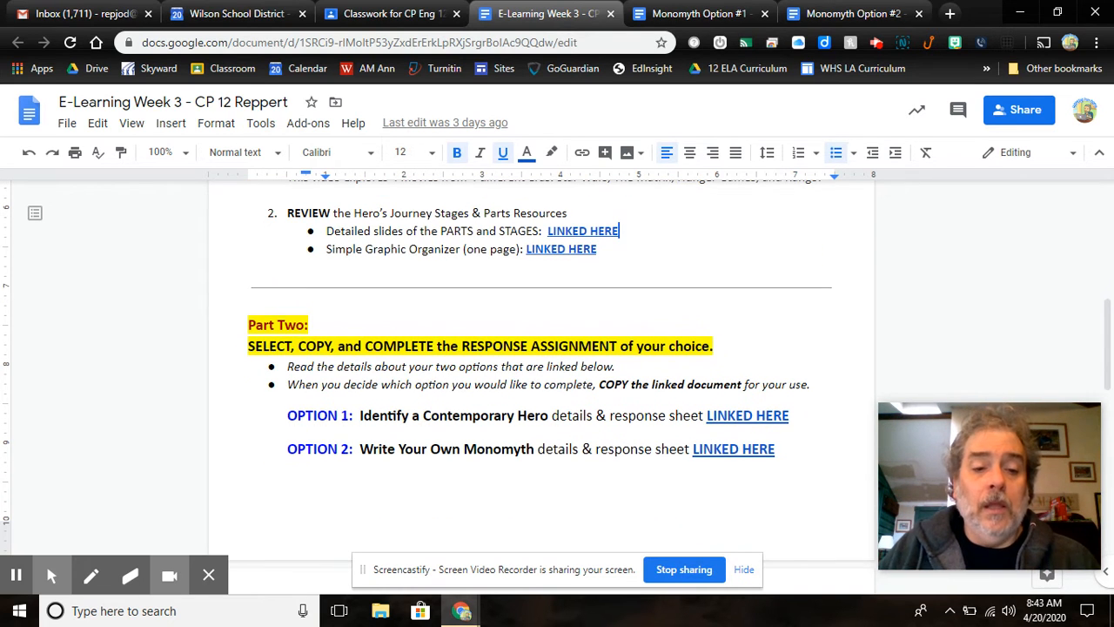
pyautogui.scroll(-3)
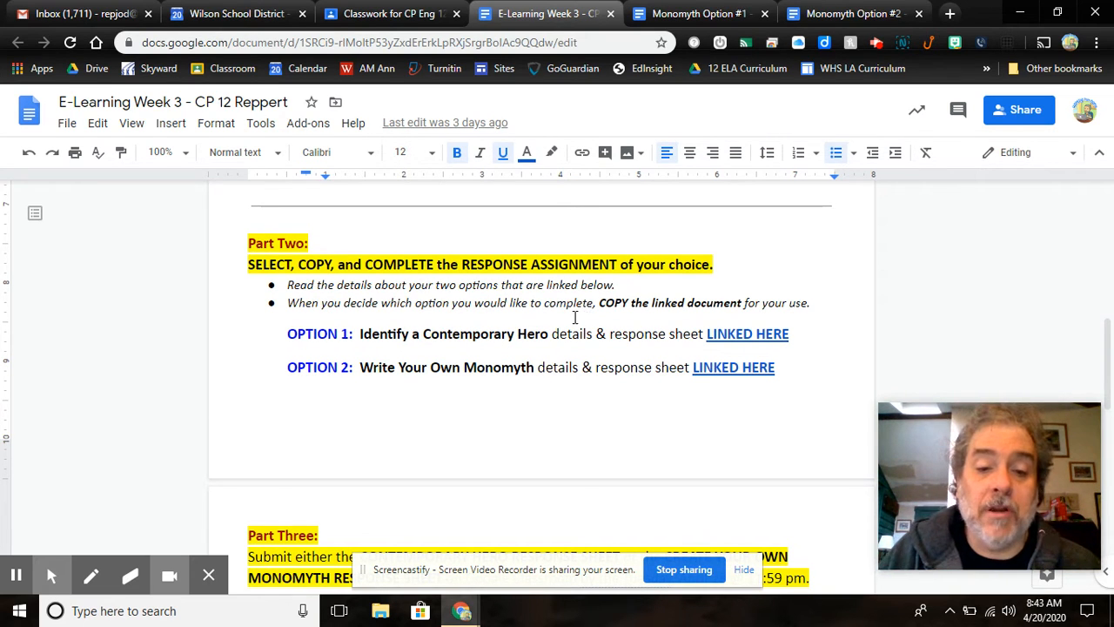
pyautogui.moveTo(644, 333)
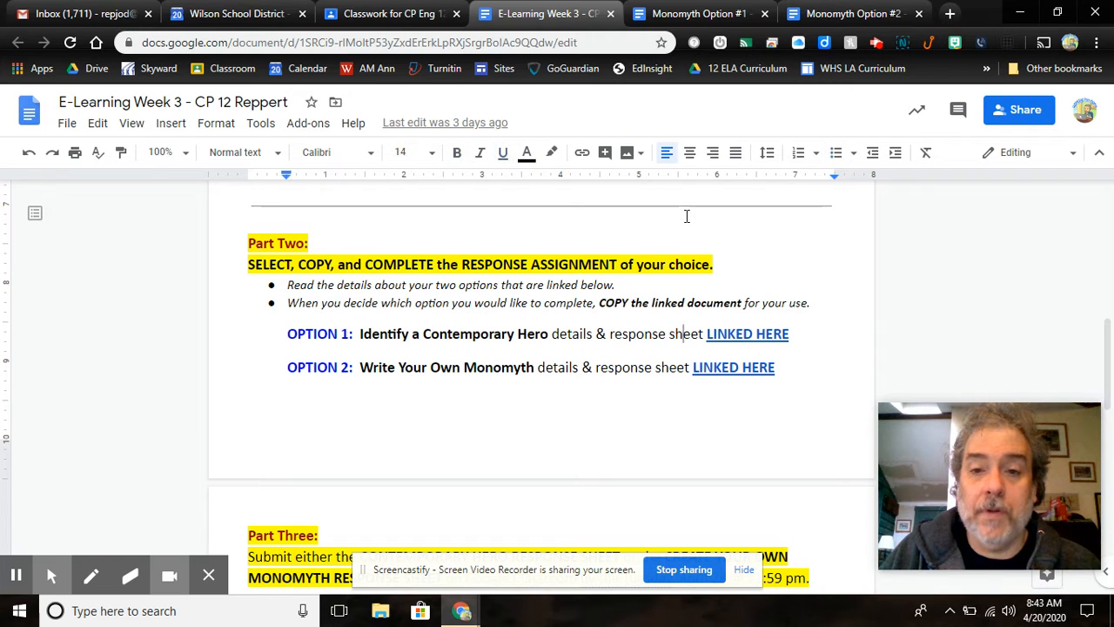
# - Switch to Monomyth Option #1 Contemporary Hero and scroll through its tasks to the response sheet
pyautogui.click(696, 13)
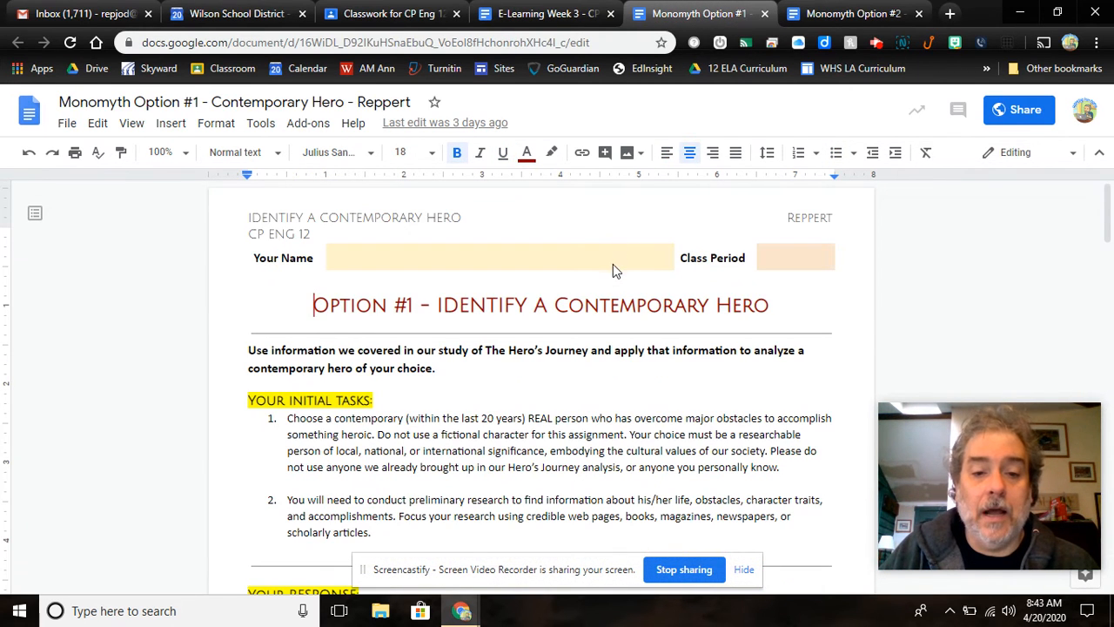
pyautogui.scroll(-3)
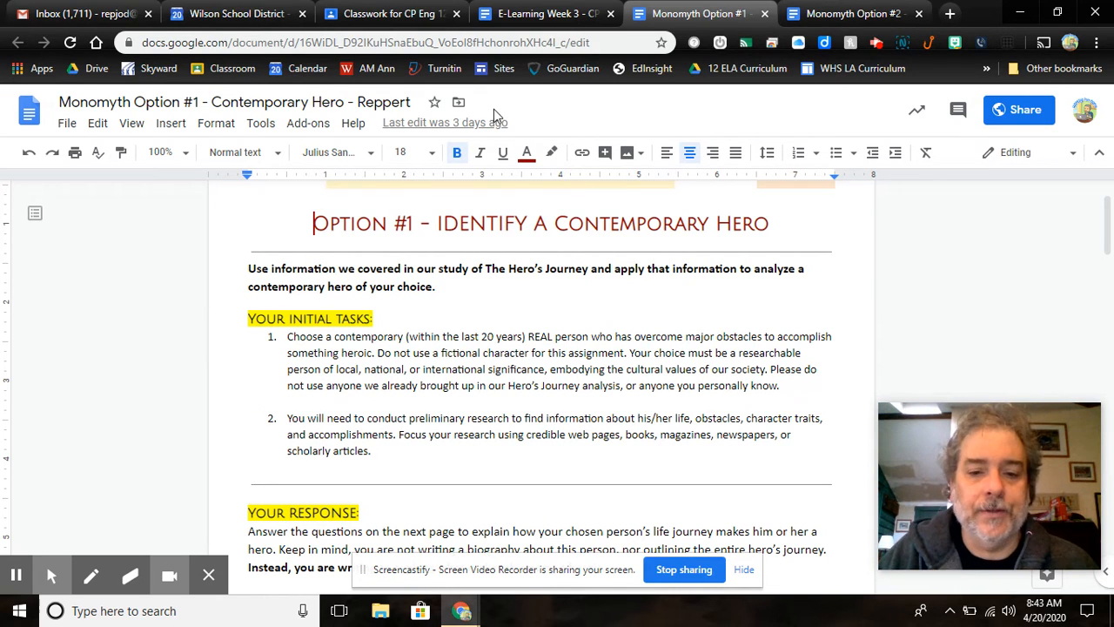
pyautogui.scroll(-3)
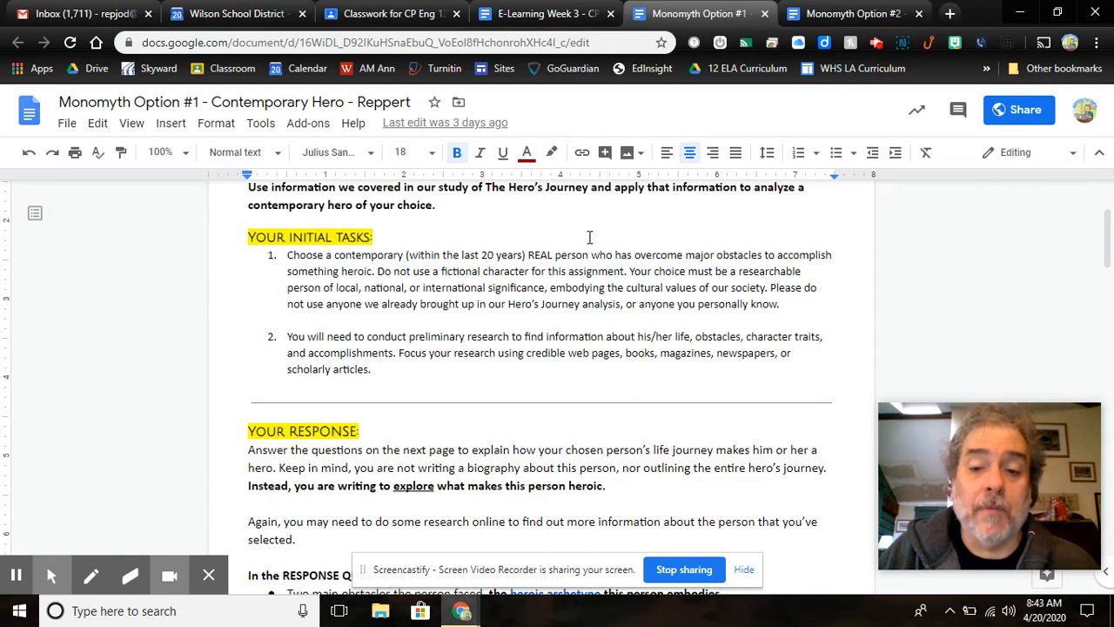
pyautogui.moveTo(453, 312)
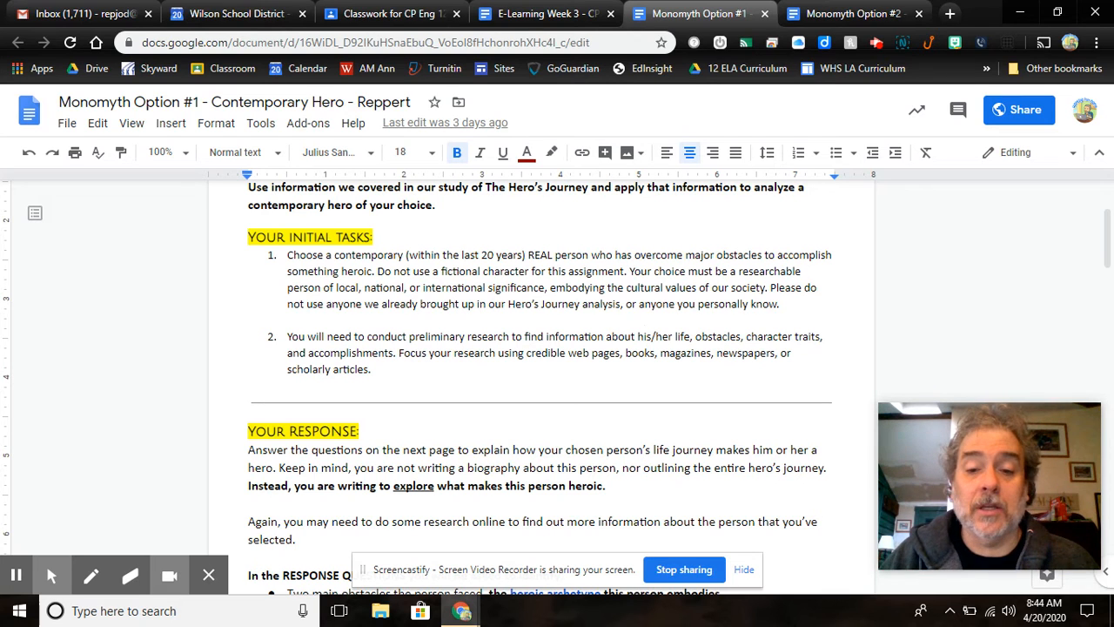
pyautogui.moveTo(661, 319)
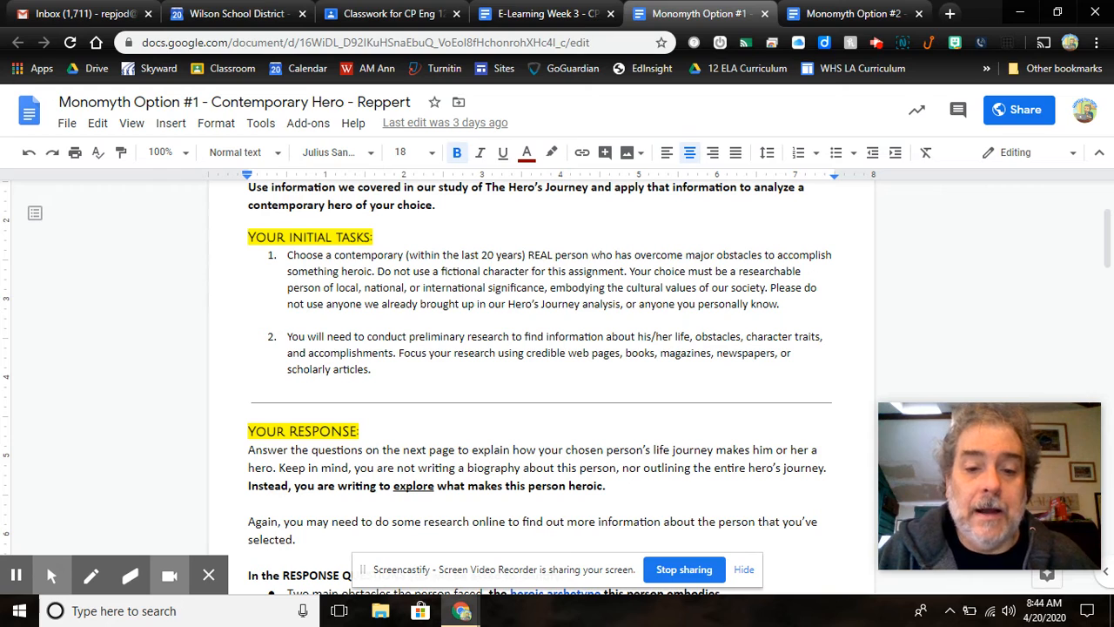
pyautogui.scroll(-3)
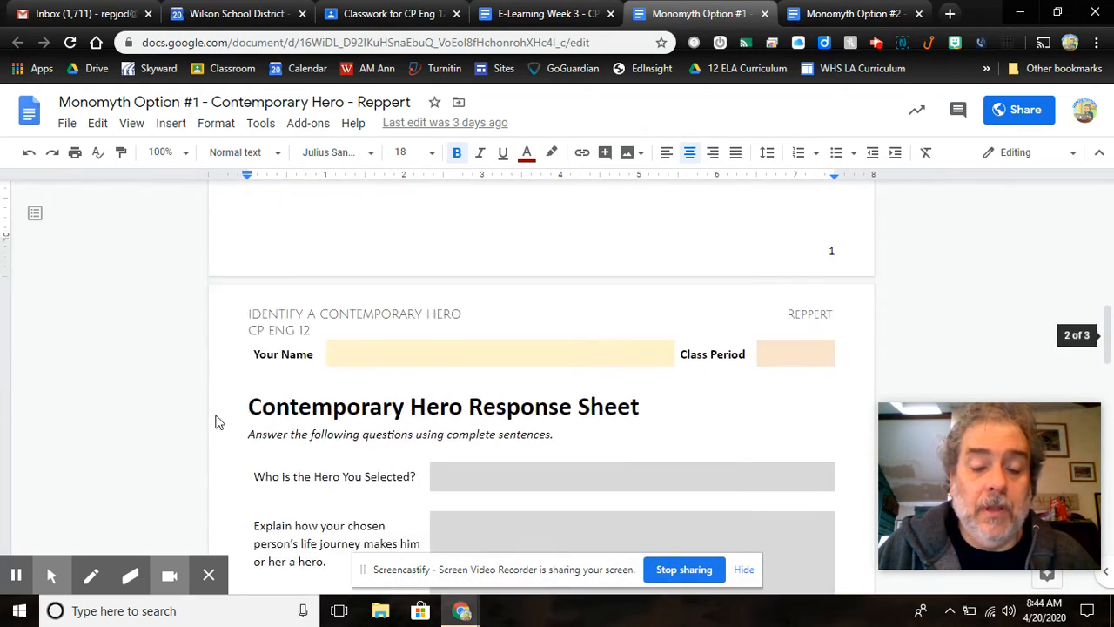
# - Finish the Option #1 response questions, then open Option #2 from the week 3 packet
pyautogui.scroll(-3)
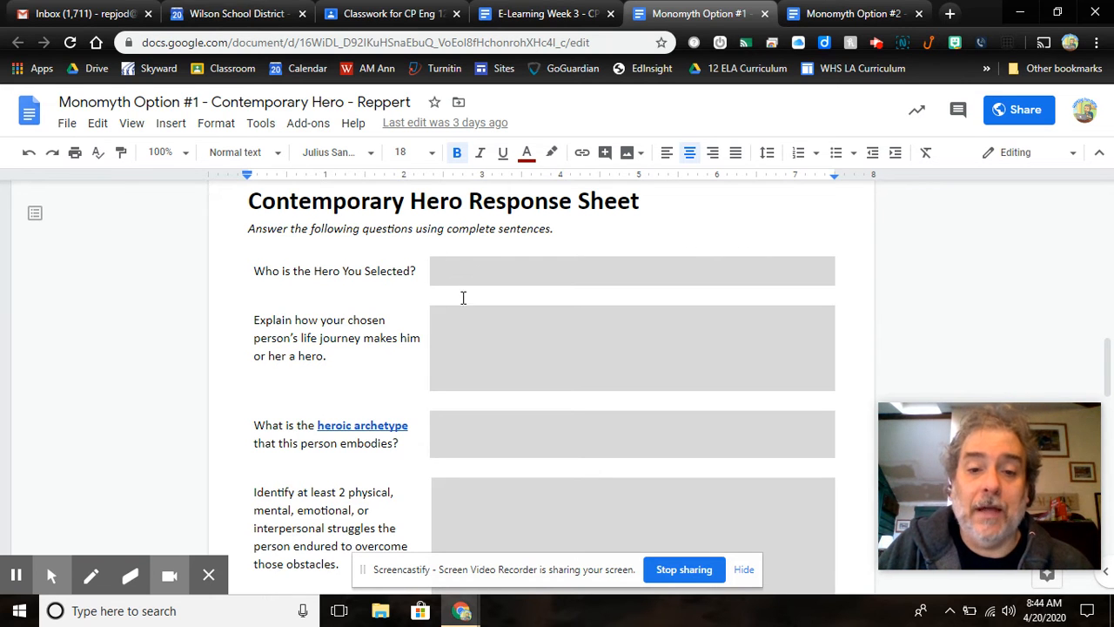
pyautogui.moveTo(427, 436)
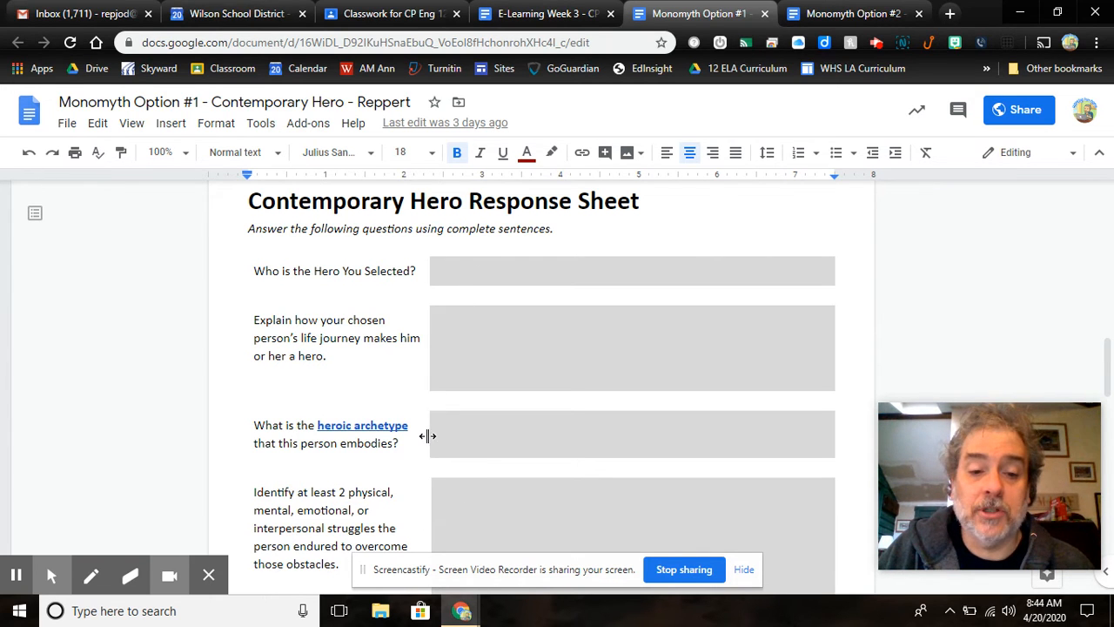
pyautogui.scroll(-3)
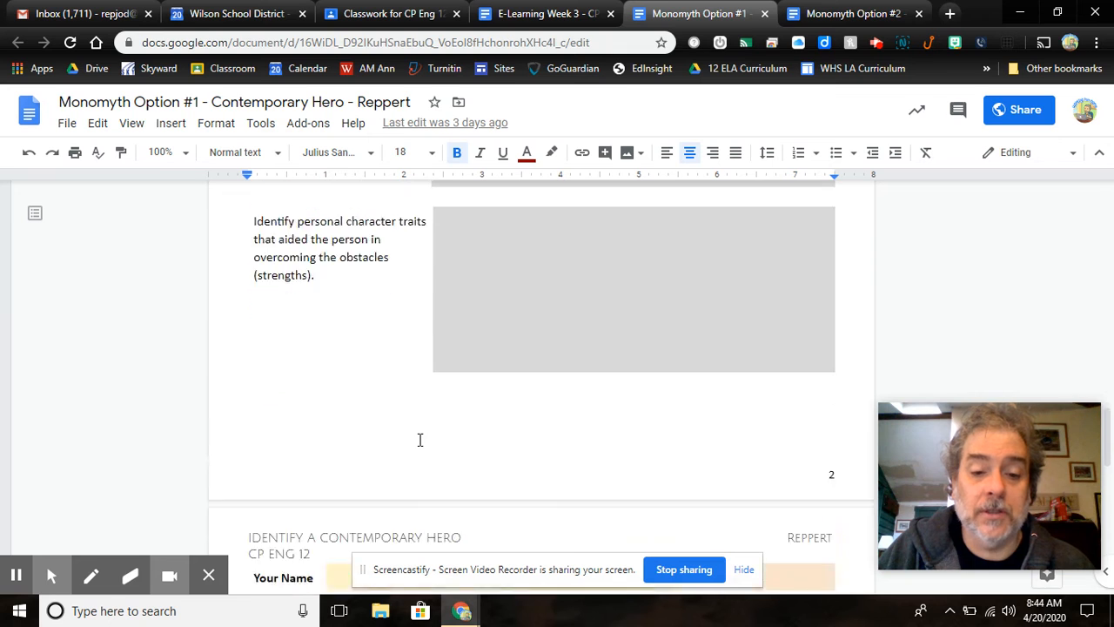
pyautogui.scroll(-3)
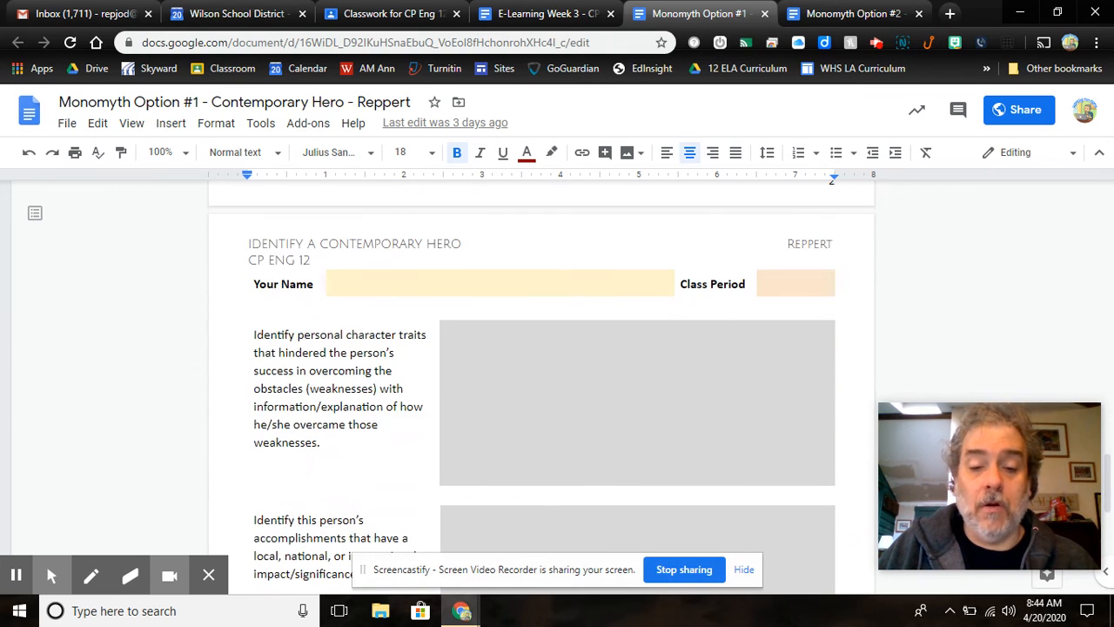
pyautogui.scroll(-3)
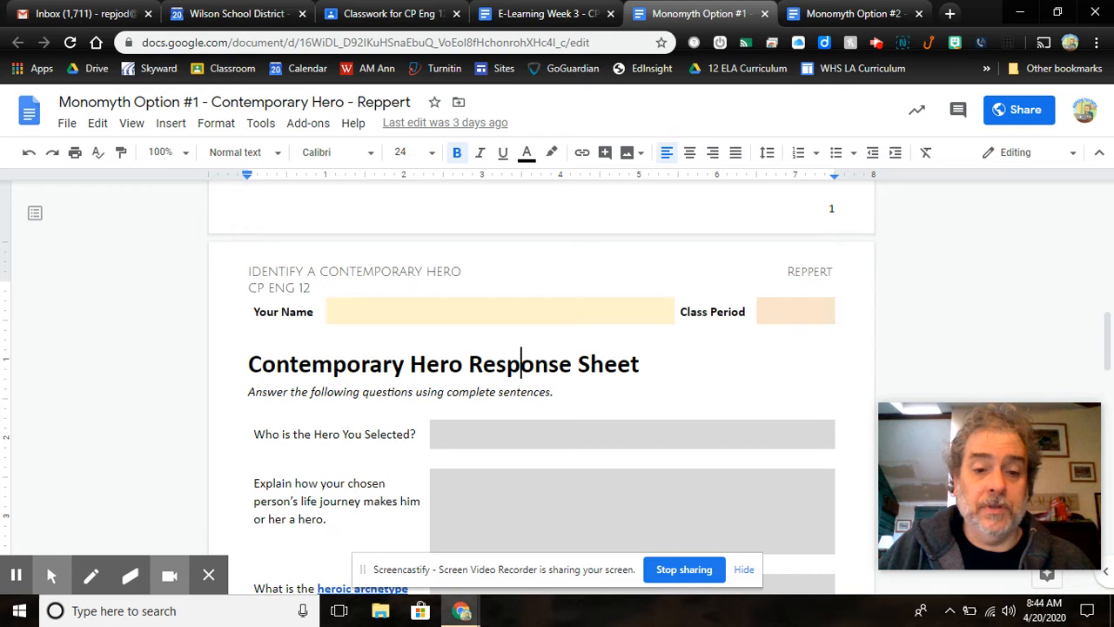
pyautogui.moveTo(422, 410)
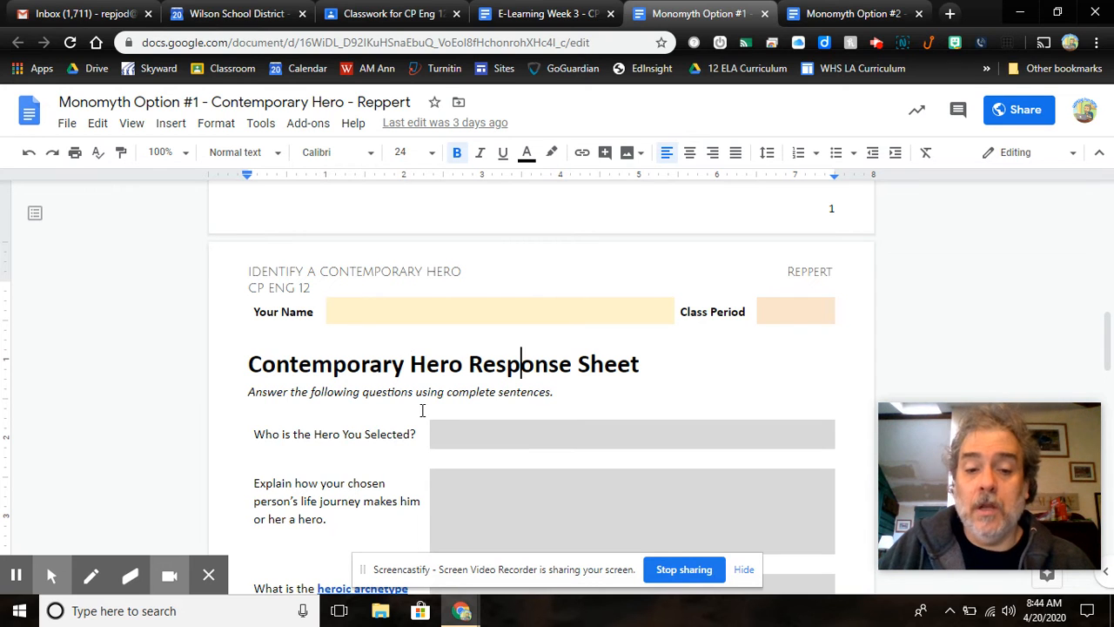
pyautogui.moveTo(416, 406)
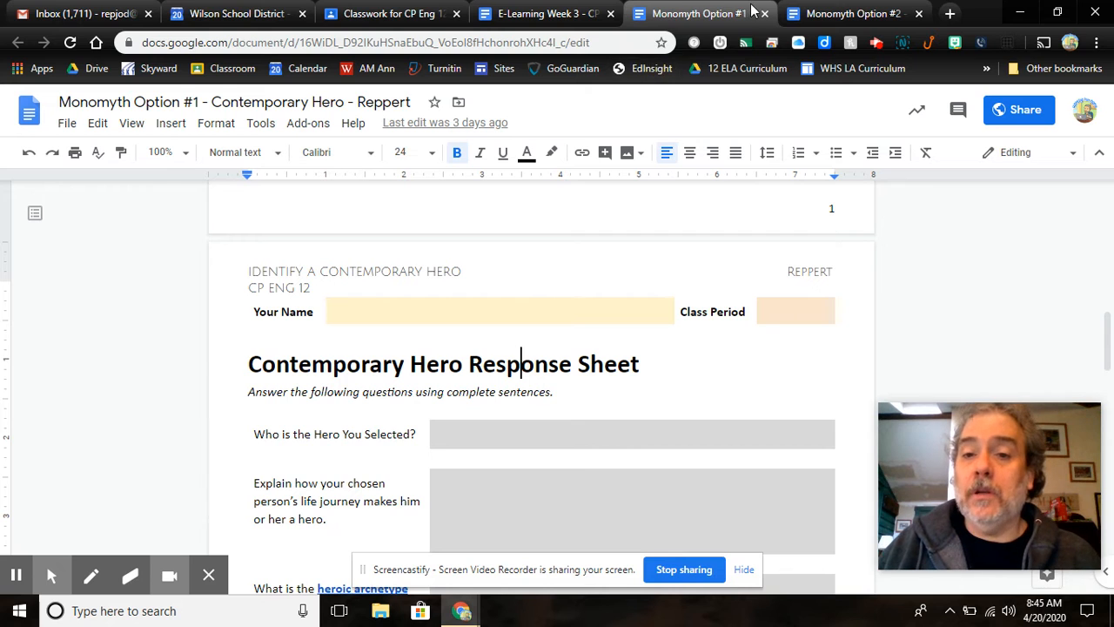
pyautogui.click(540, 13)
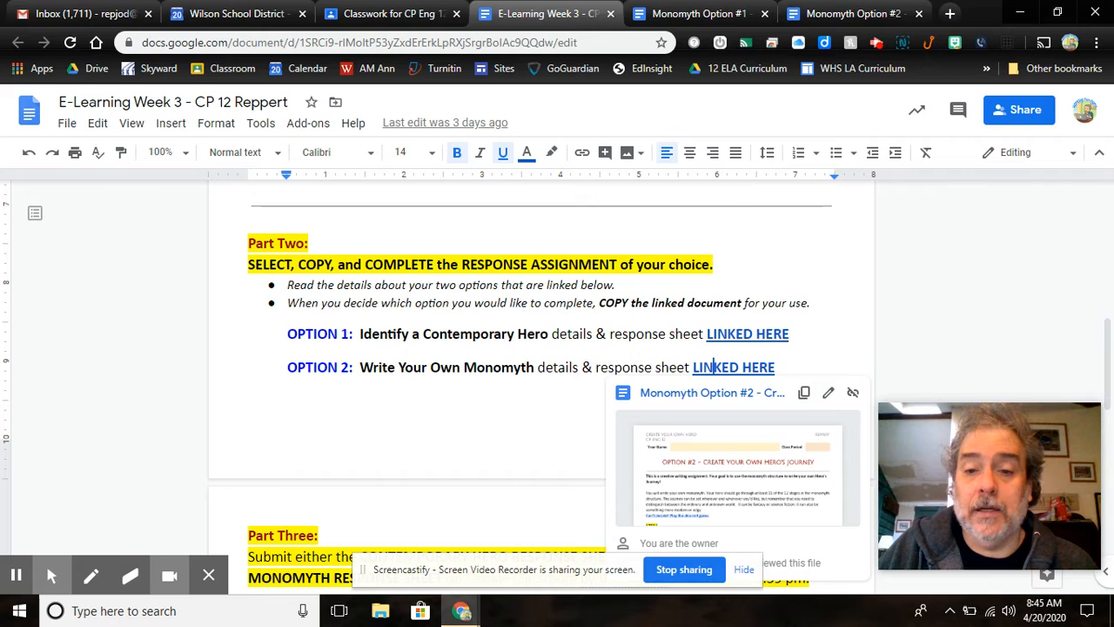
pyautogui.click(849, 13)
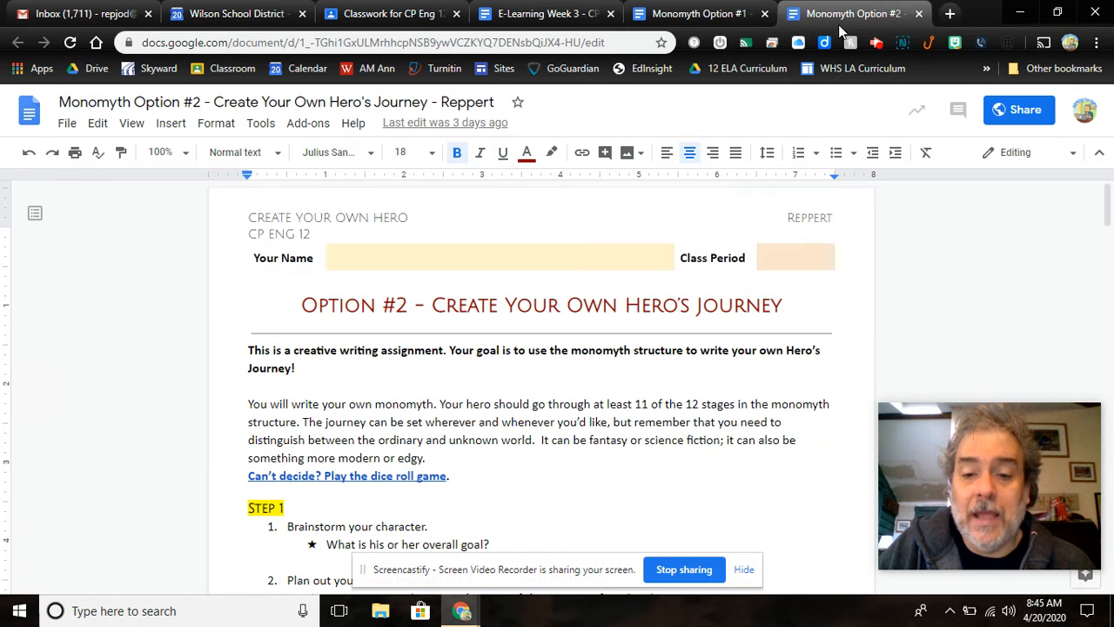
pyautogui.click(302, 304)
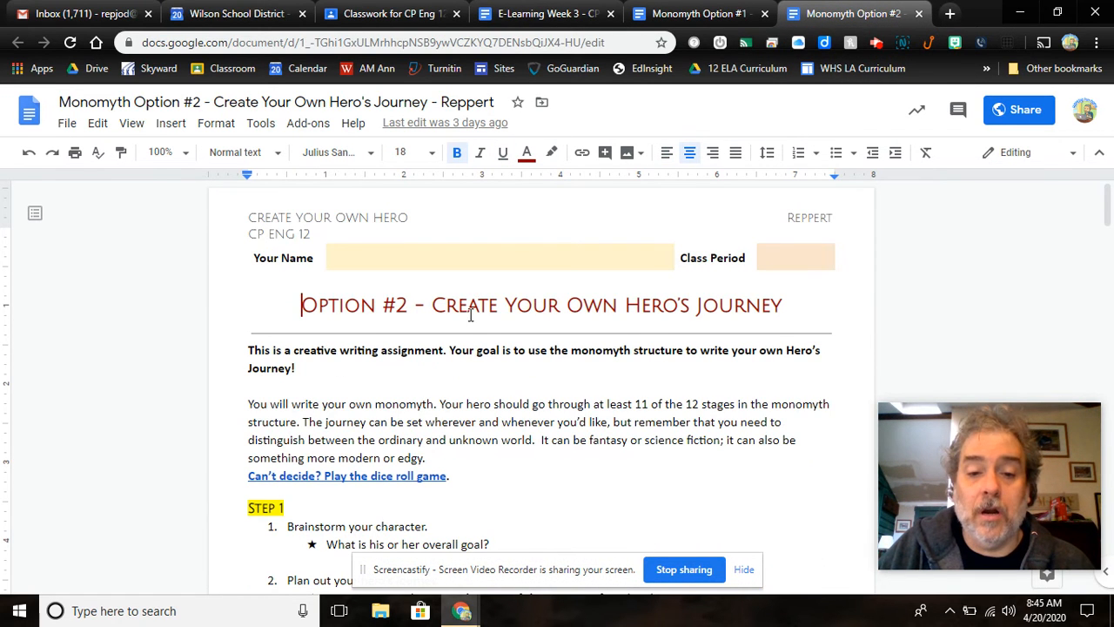
pyautogui.scroll(-3)
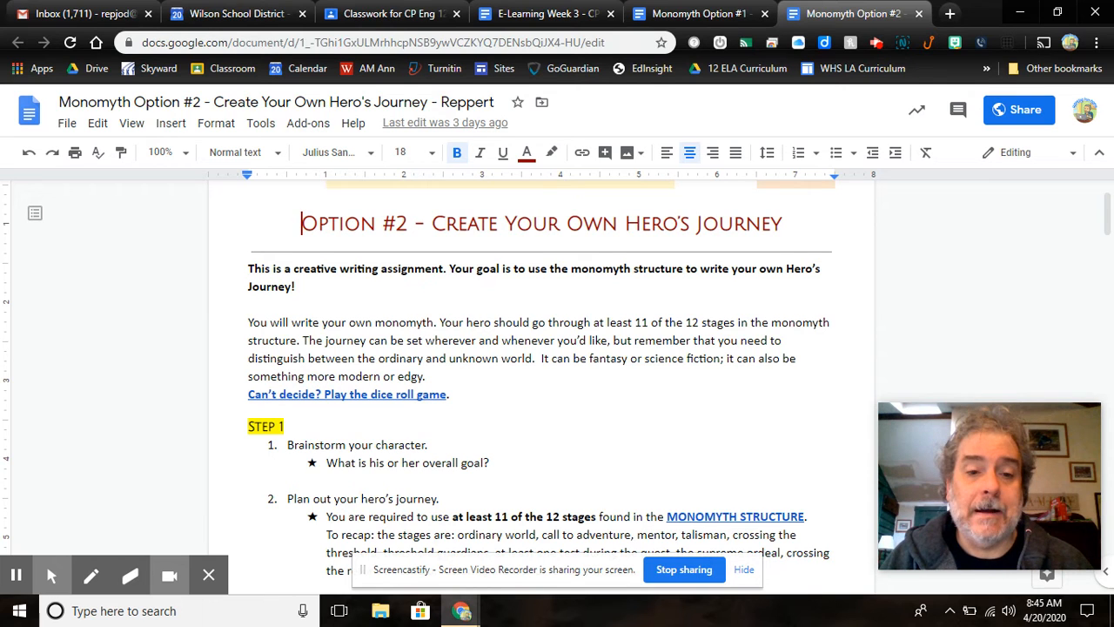
pyautogui.moveTo(663, 457)
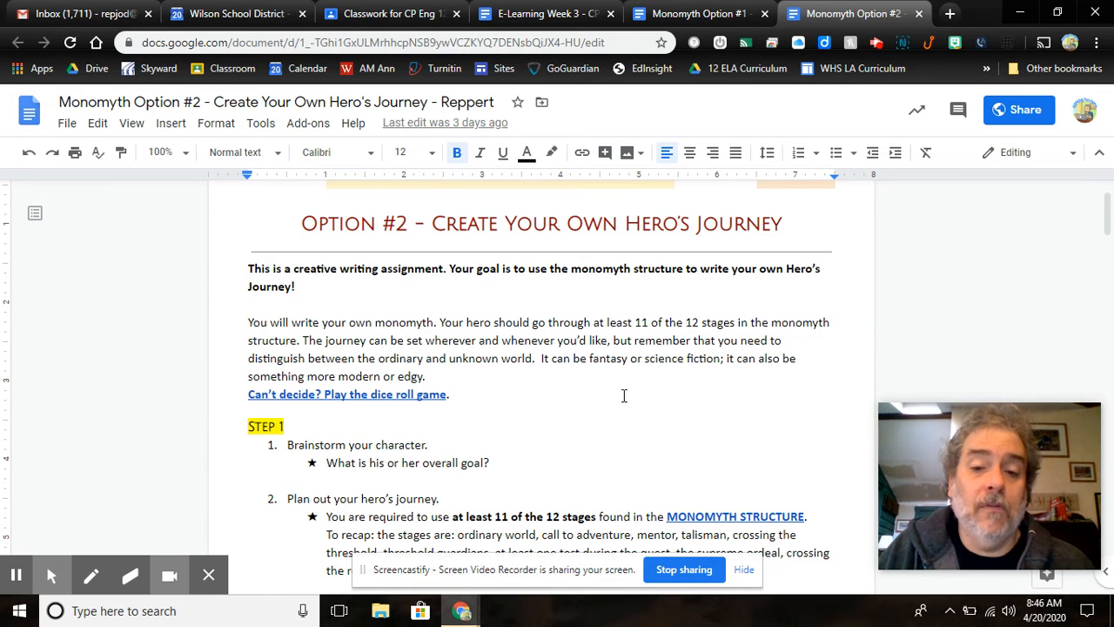
# - Scroll Option #2 through Step 1, Step 2 and Helpful Writing Tips to BEGIN WRITING HERE!
pyautogui.scroll(-3)
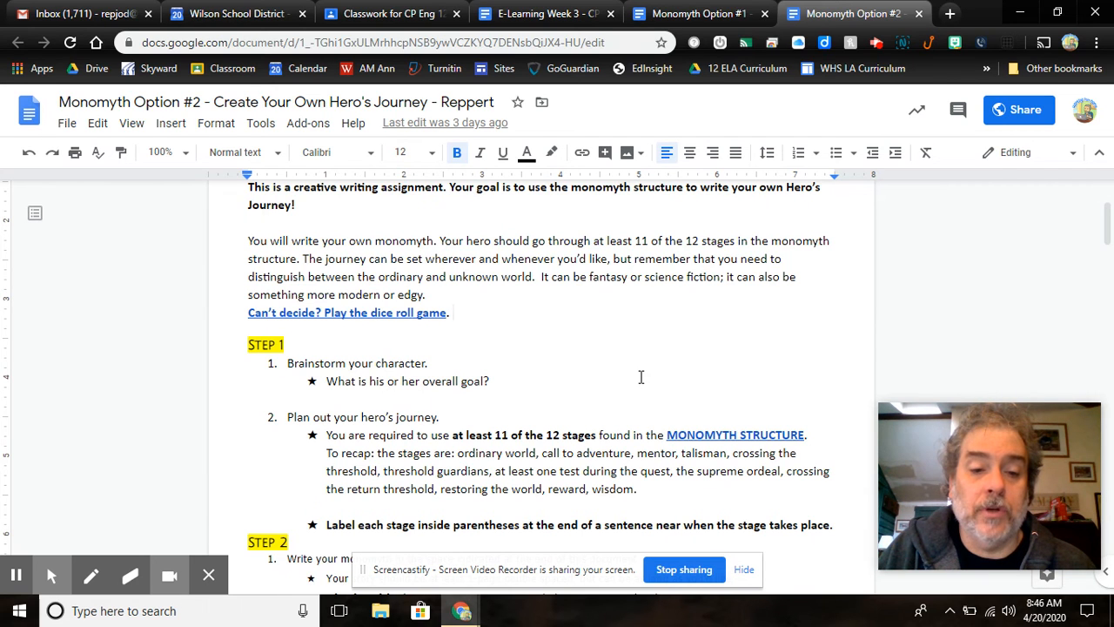
pyautogui.scroll(-3)
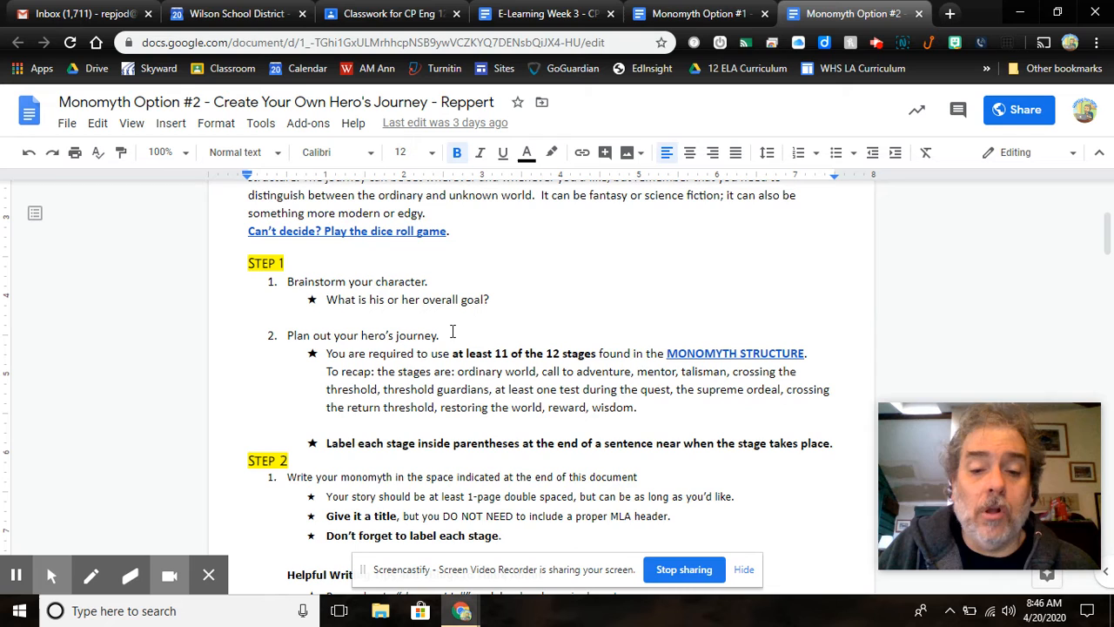
pyautogui.scroll(-3)
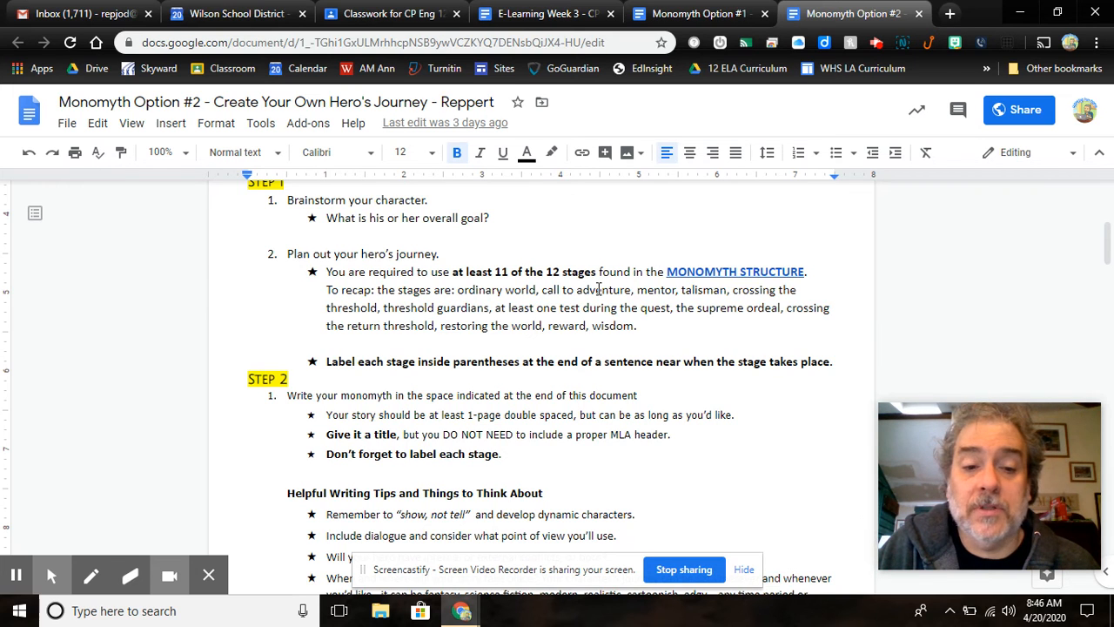
pyautogui.scroll(-3)
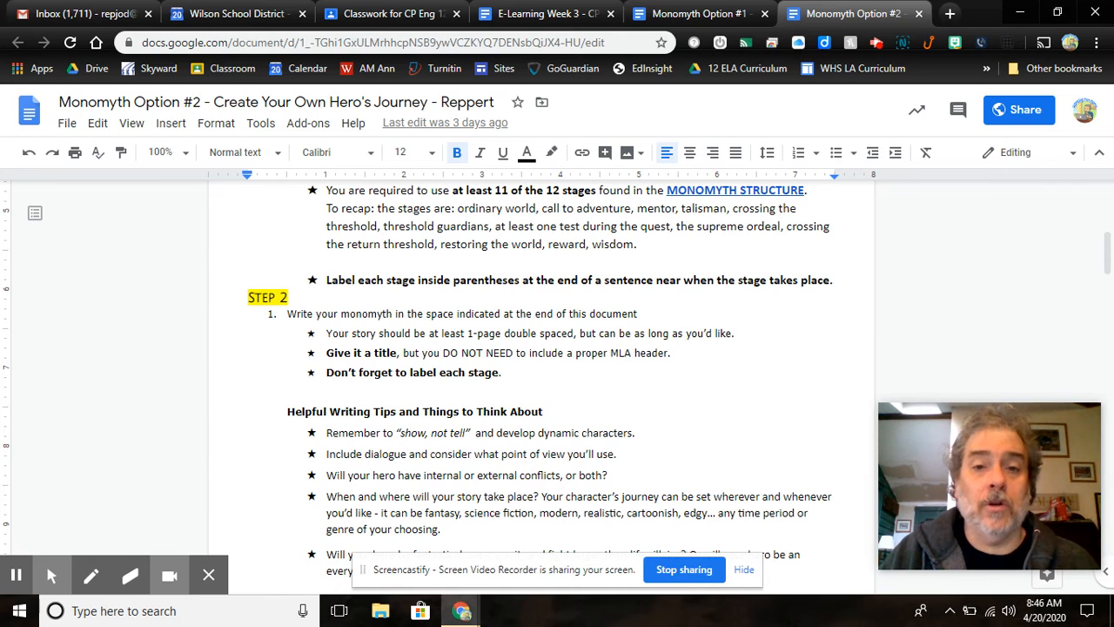
pyautogui.moveTo(676, 251)
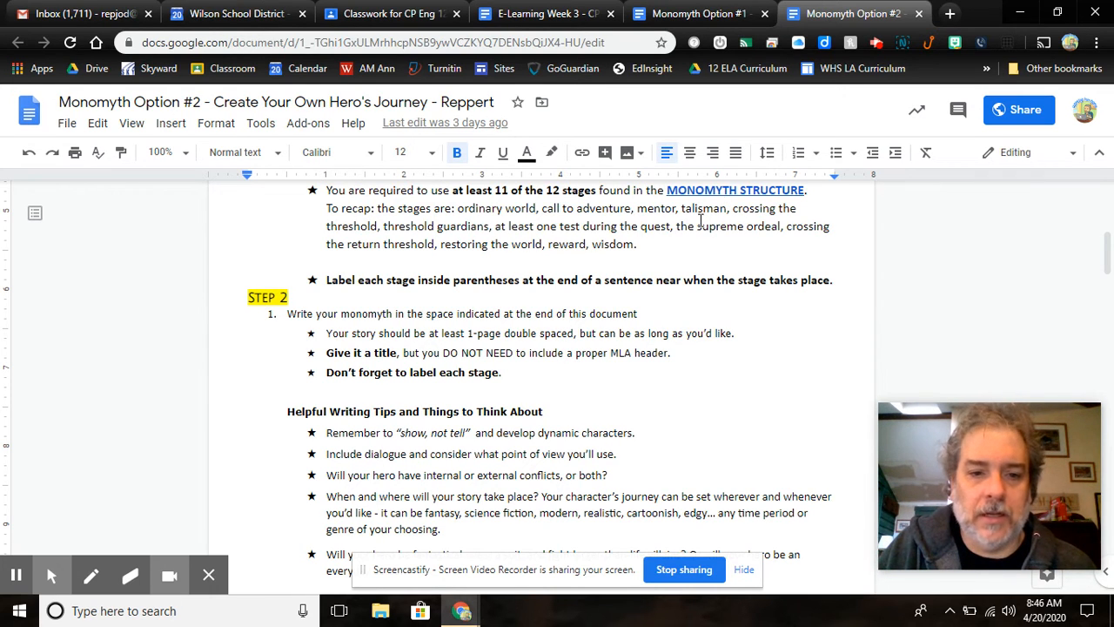
pyautogui.scroll(-3)
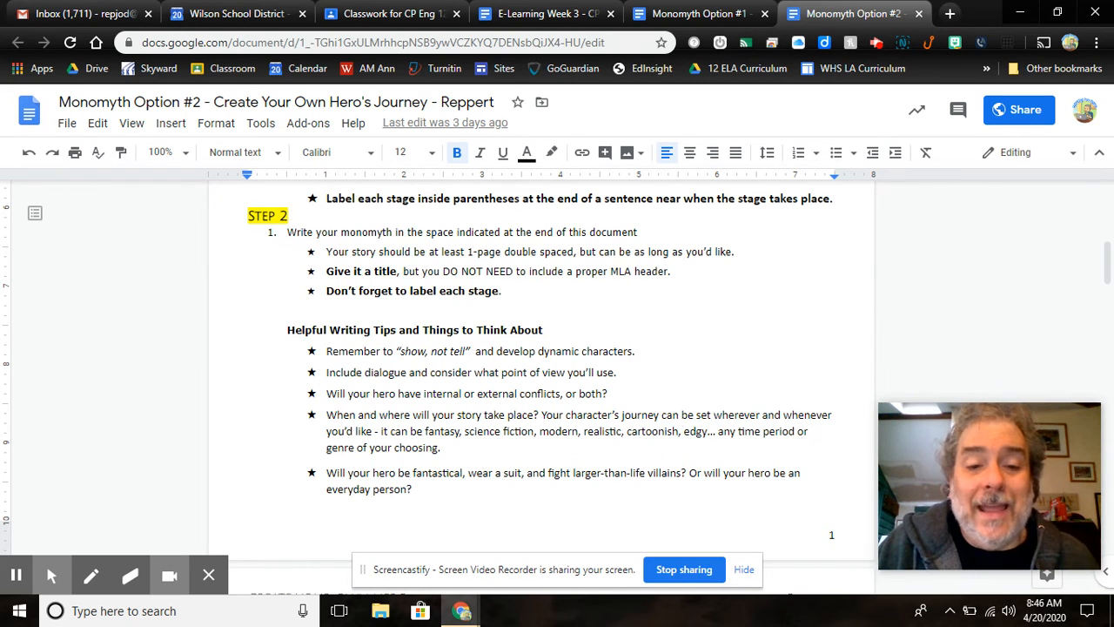
pyautogui.scroll(-3)
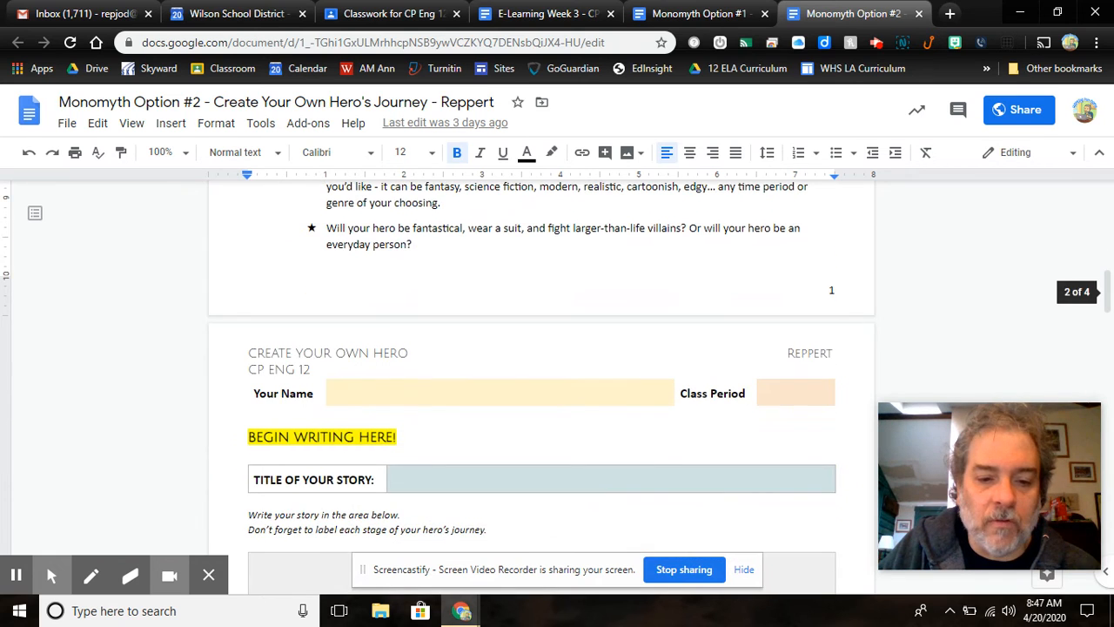
# - Scroll through the Option #2 story-writing pages, then return to the E-Learning Week 3 packet
pyautogui.scroll(-3)
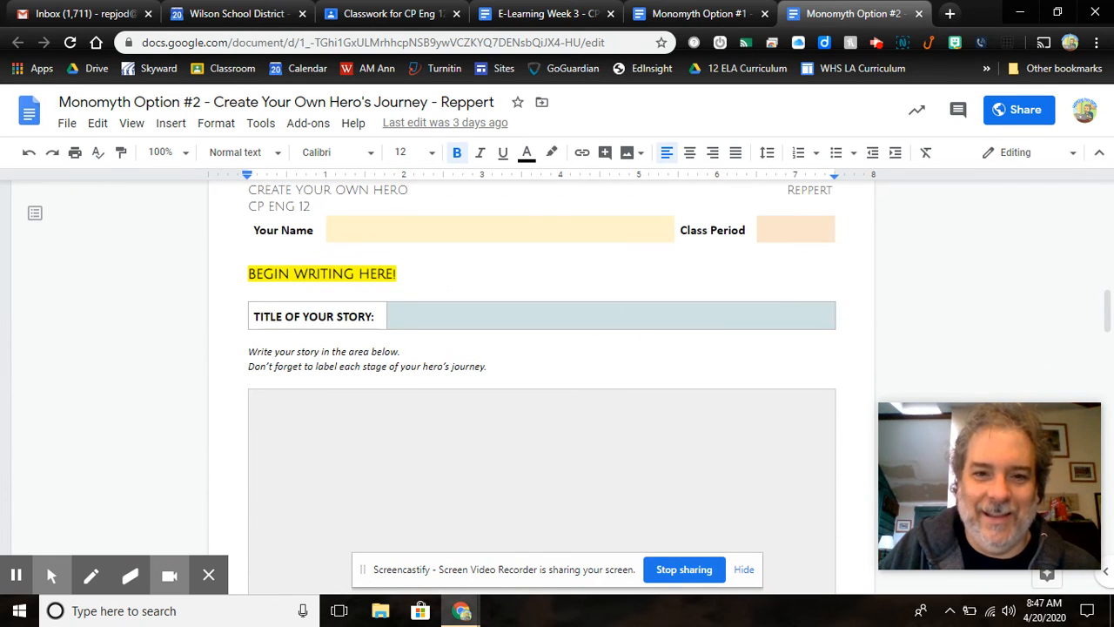
pyautogui.scroll(-3)
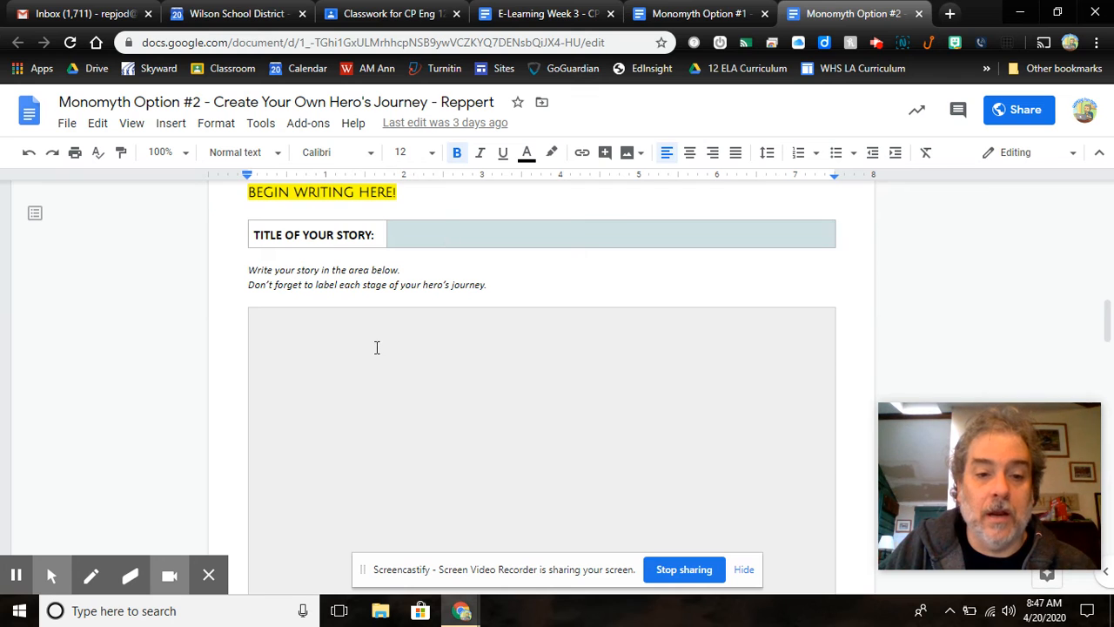
pyautogui.scroll(-3)
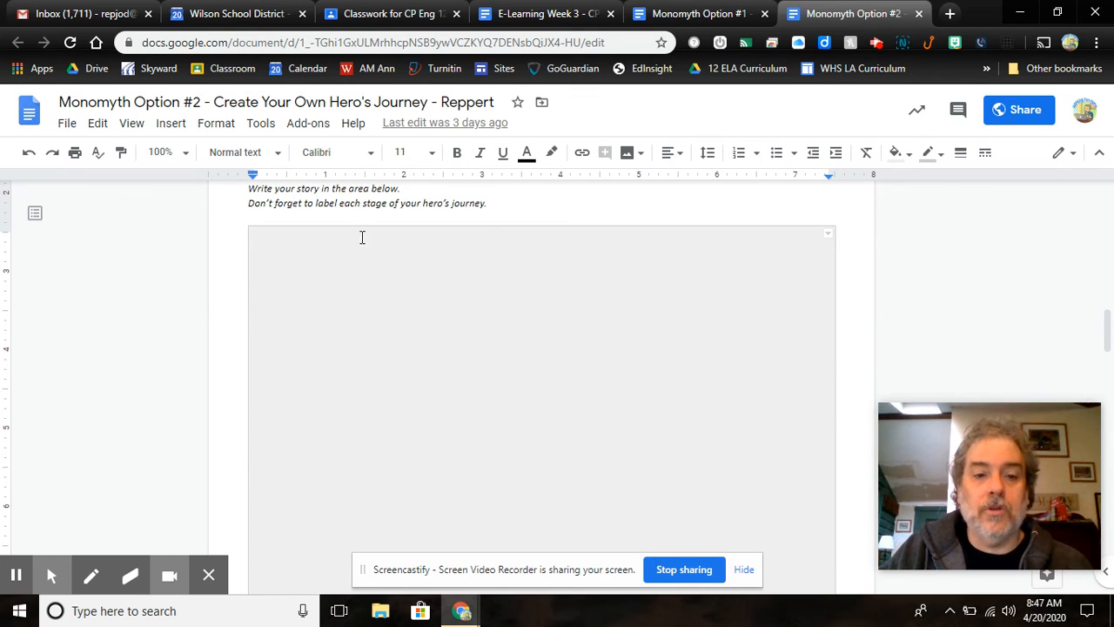
pyautogui.moveTo(300, 250)
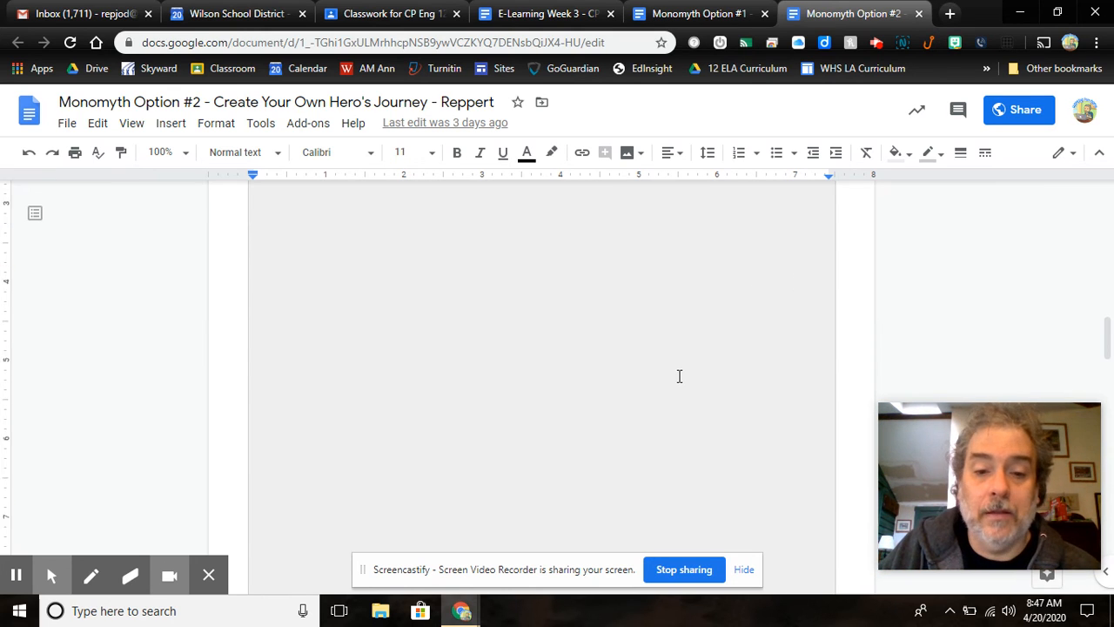
pyautogui.scroll(-3)
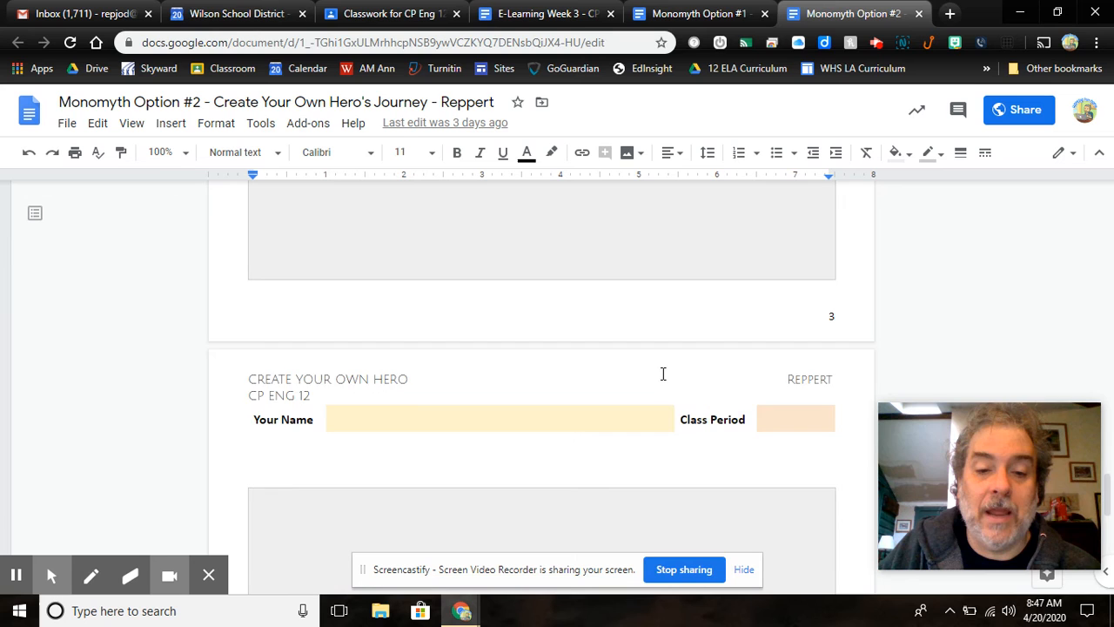
pyautogui.scroll(-3)
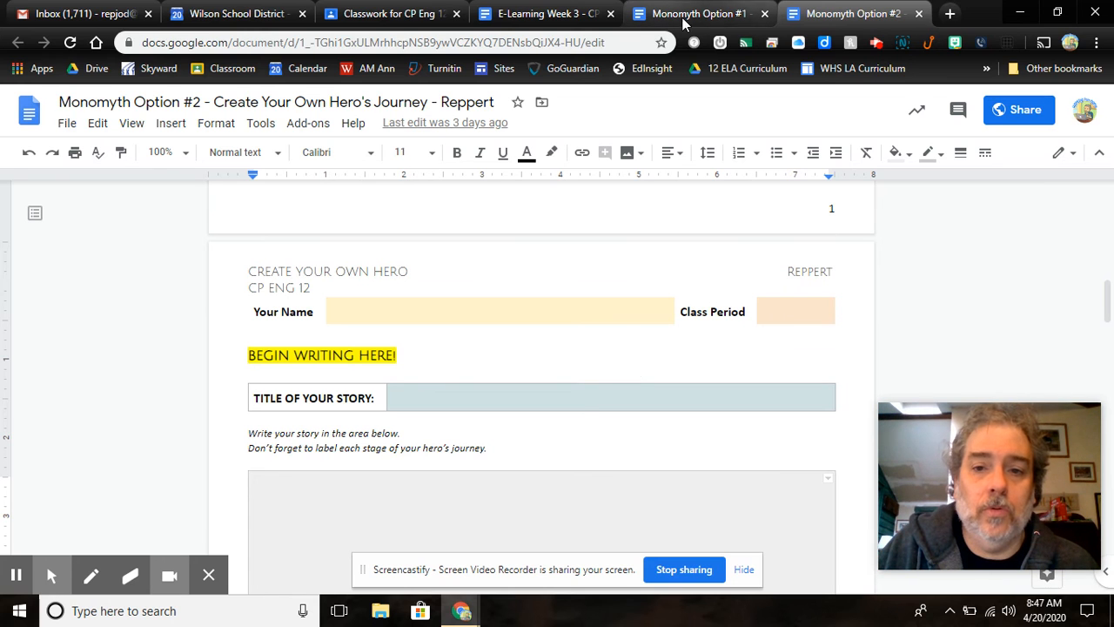
pyautogui.click(544, 13)
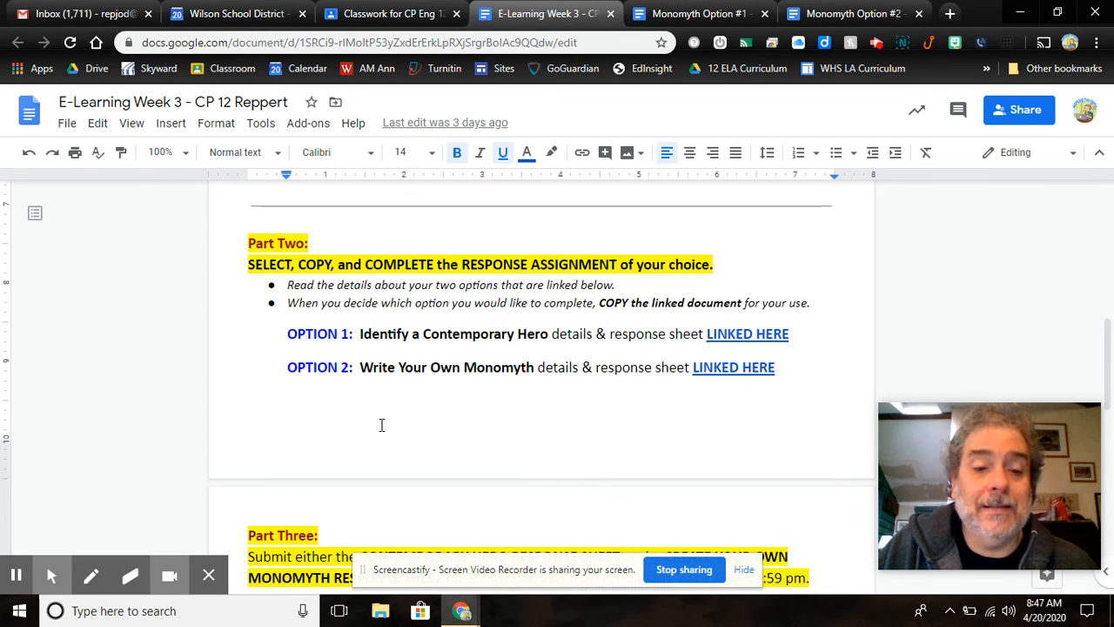
# - Scroll the week 3 packet down to Part Three's submission deadline and Scoring start
pyautogui.scroll(-3)
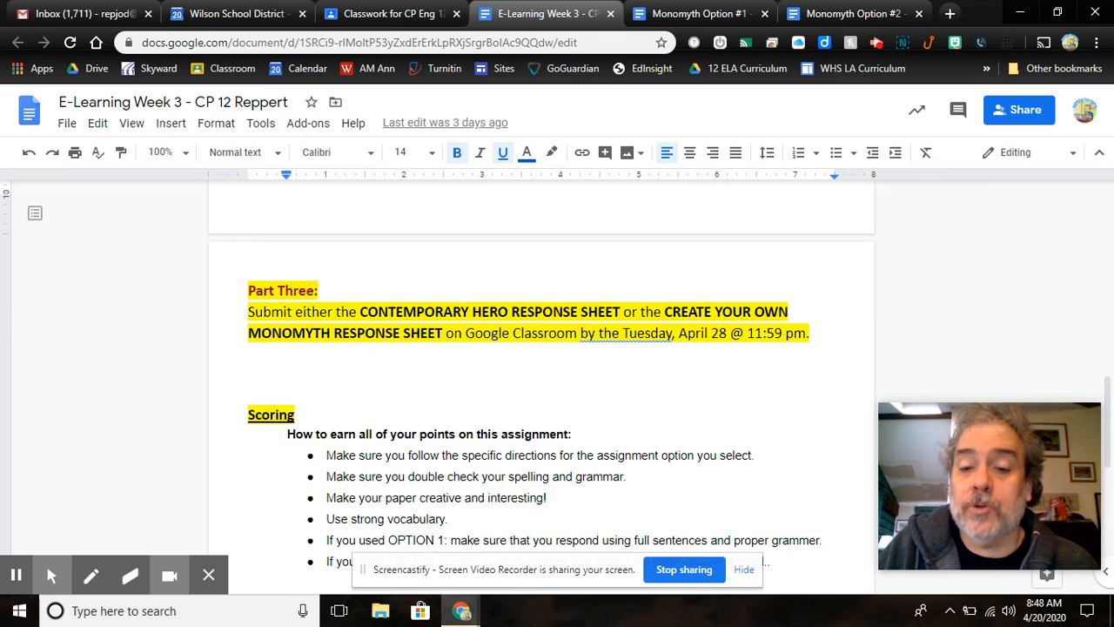
# - Scroll past the Scoring checklist to the congratulations note and Tuesday, April 28 due date
pyautogui.scroll(-3)
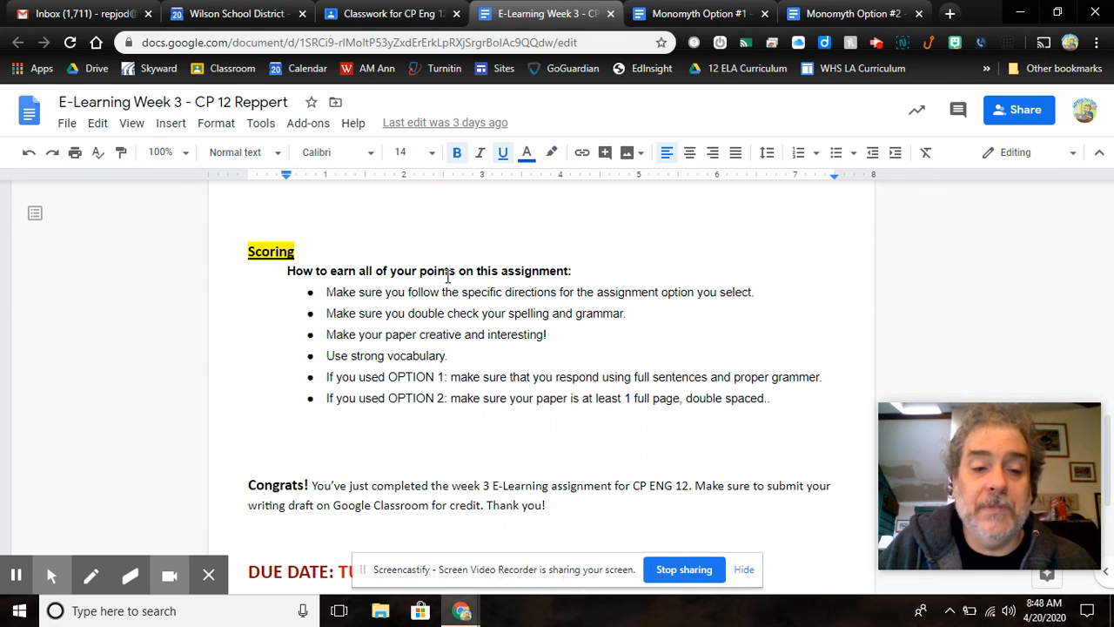
pyautogui.scroll(-3)
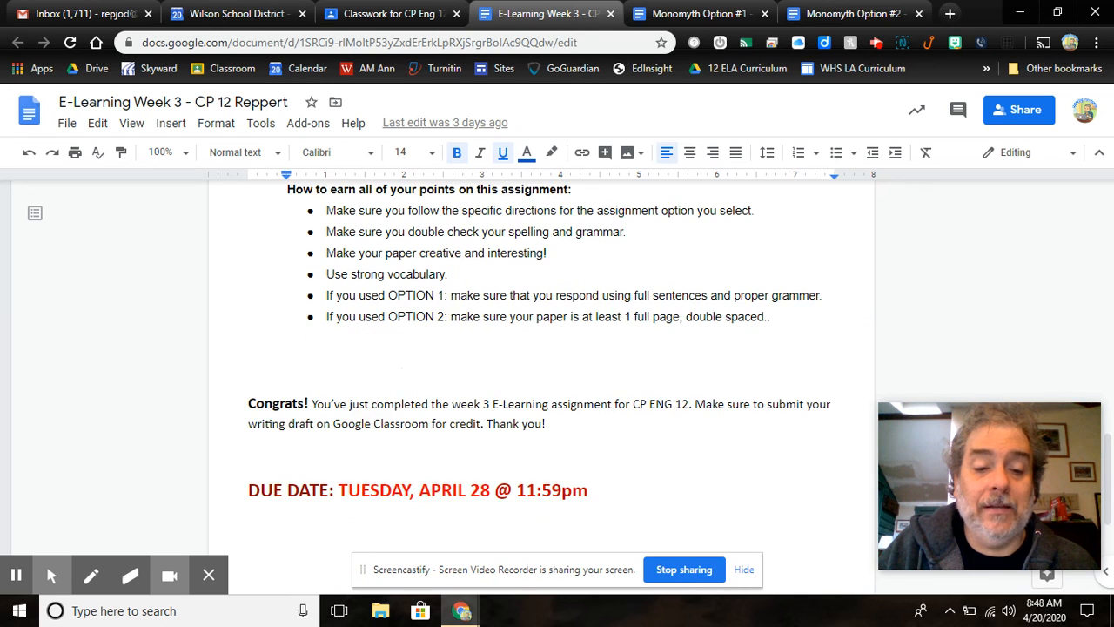
pyautogui.scroll(-3)
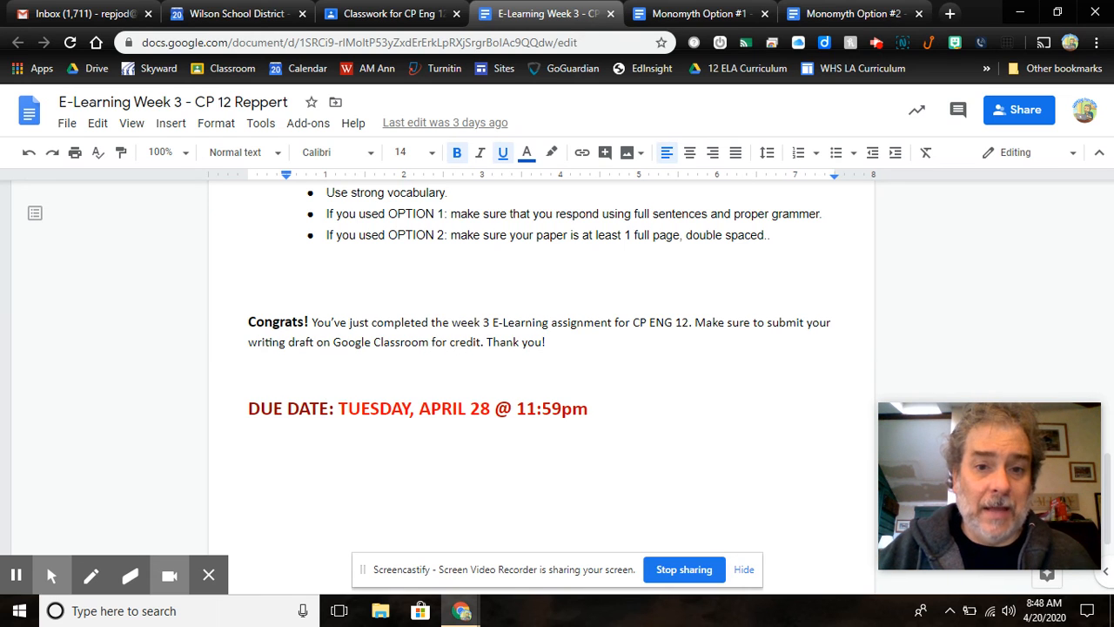
pyautogui.moveTo(544, 13)
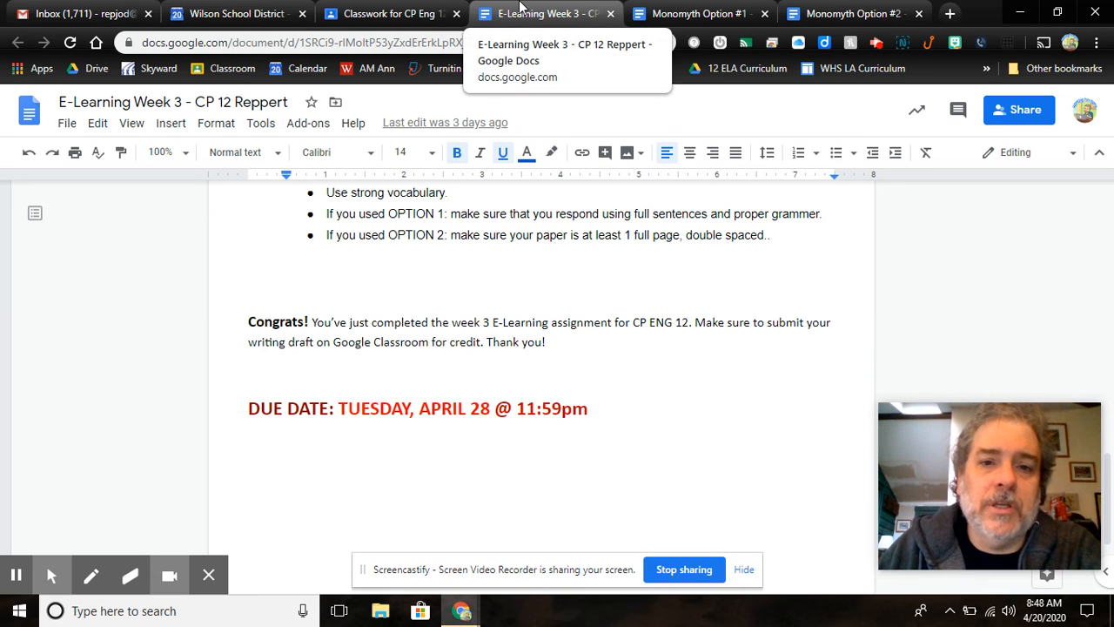